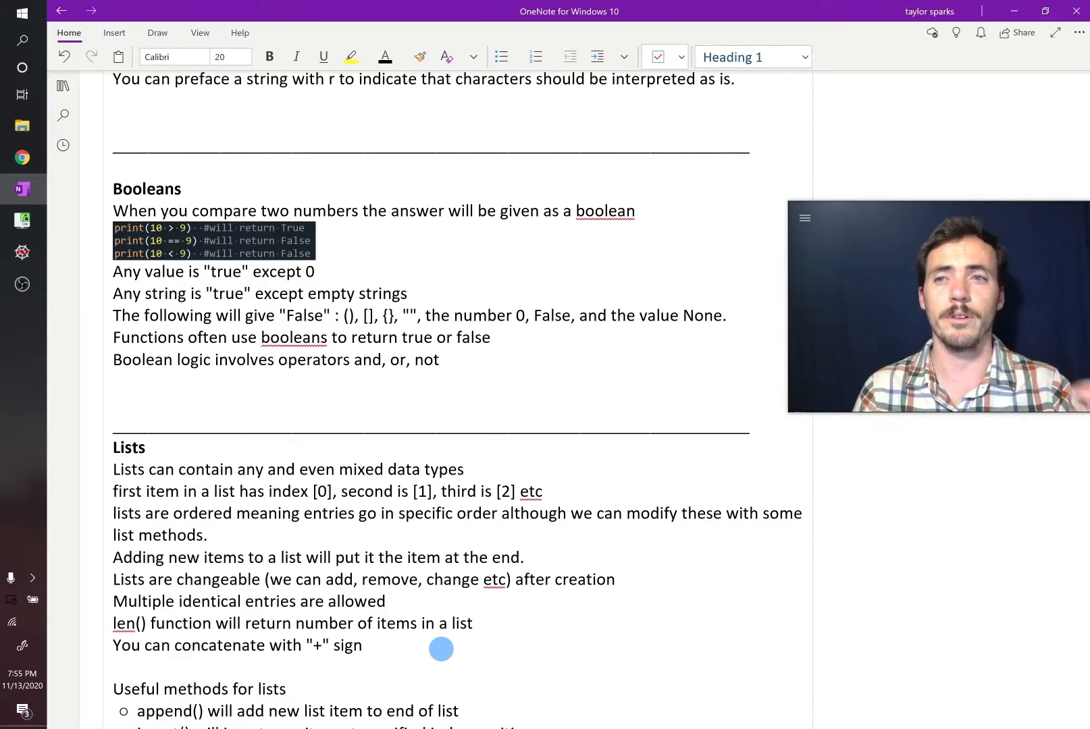
mouse_move(309, 399)
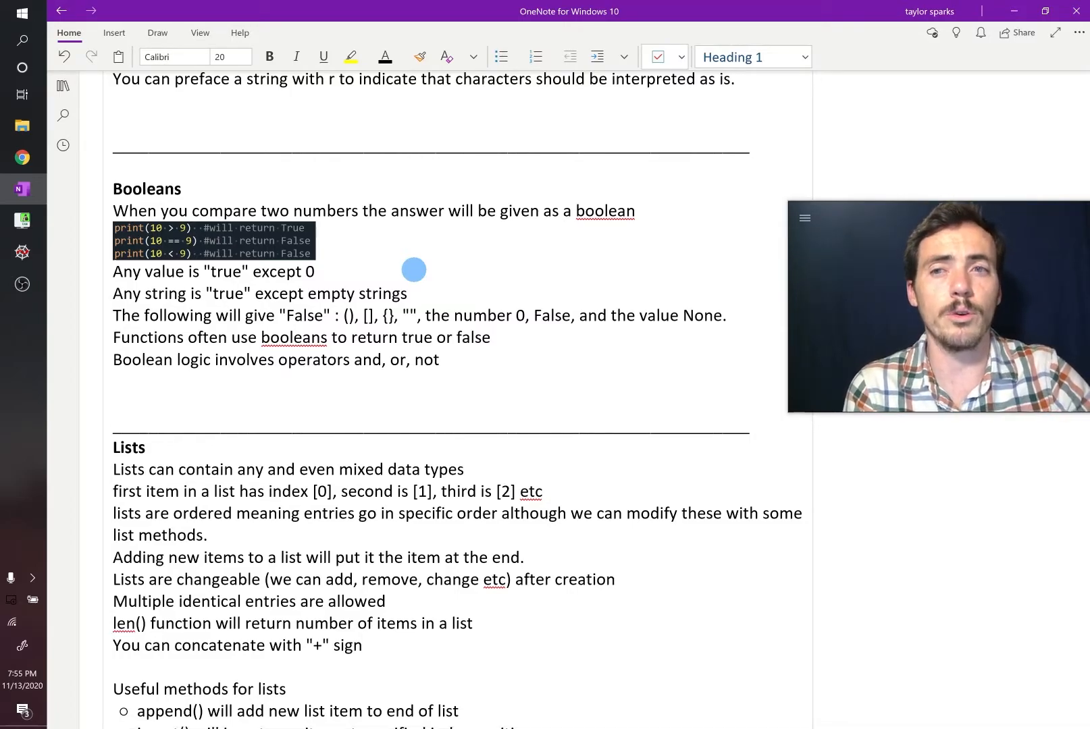
Switch from the OneNote Booleans notes to the empty boolean.py script in Spyder
left_click(21, 253)
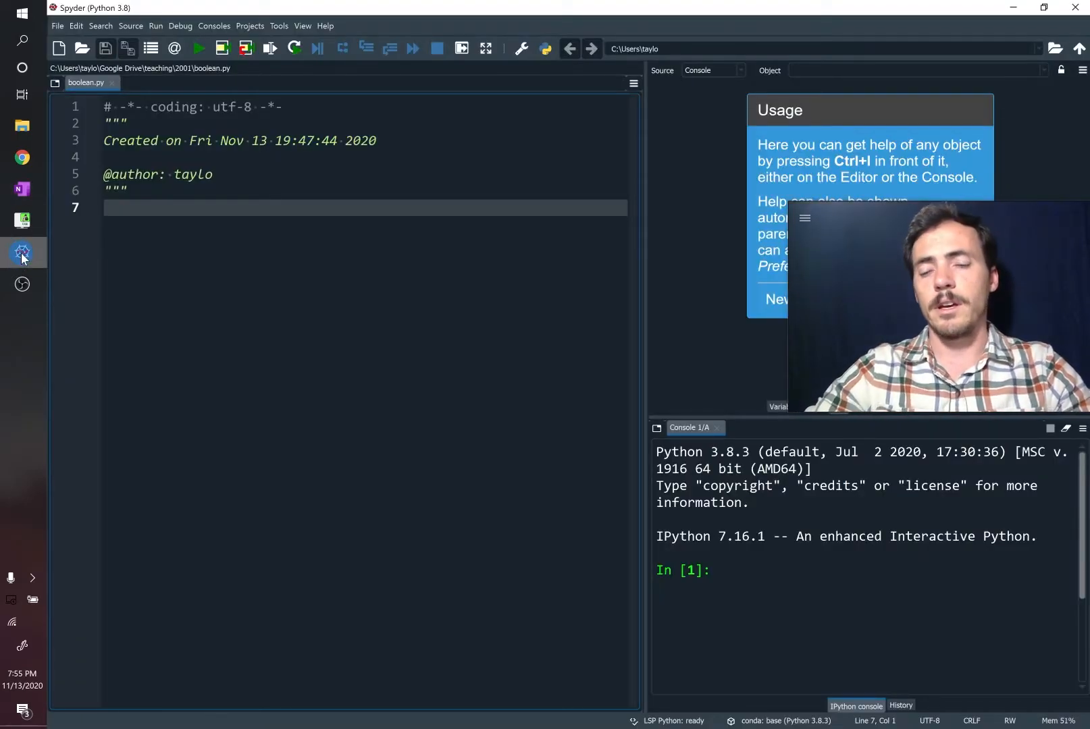
Add x = 5 to boolean.py, run it, and evaluate bool(x) in the console for True
left_click(21, 189)
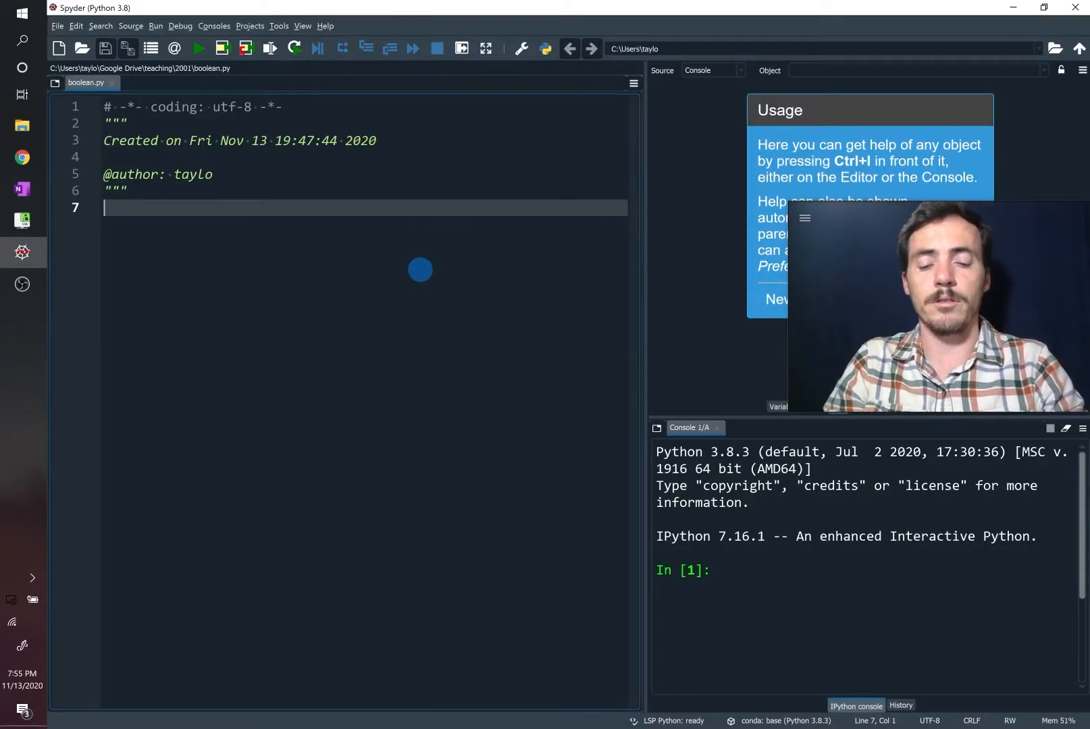
type("x = 5")
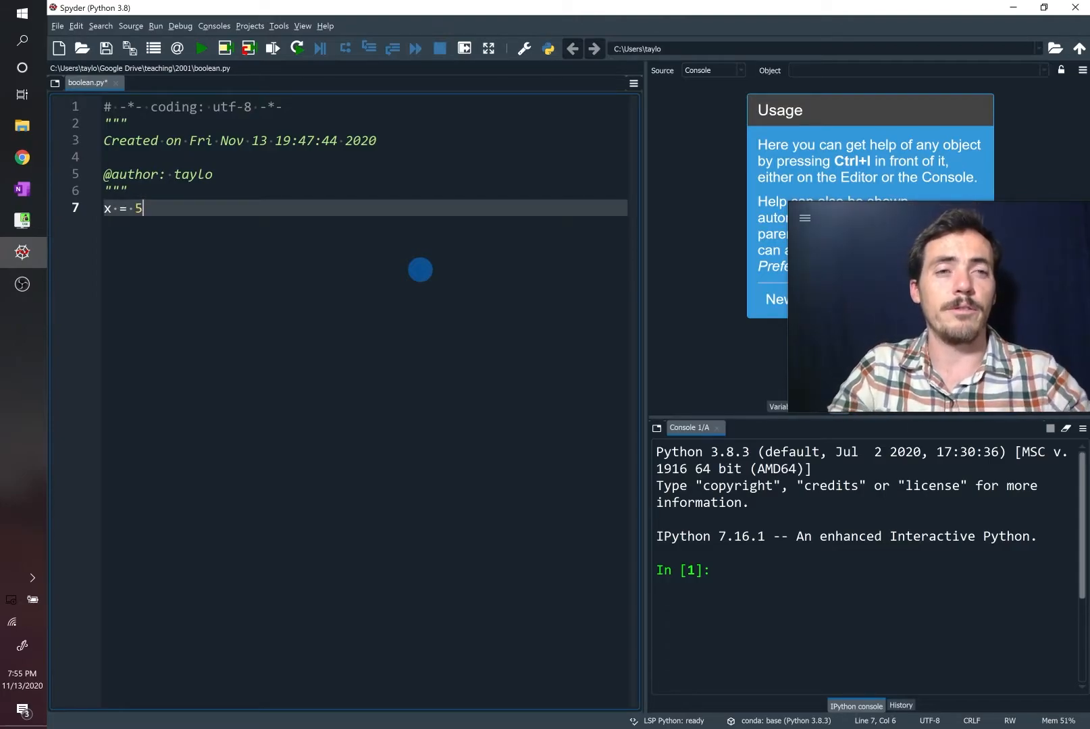
key("enter")
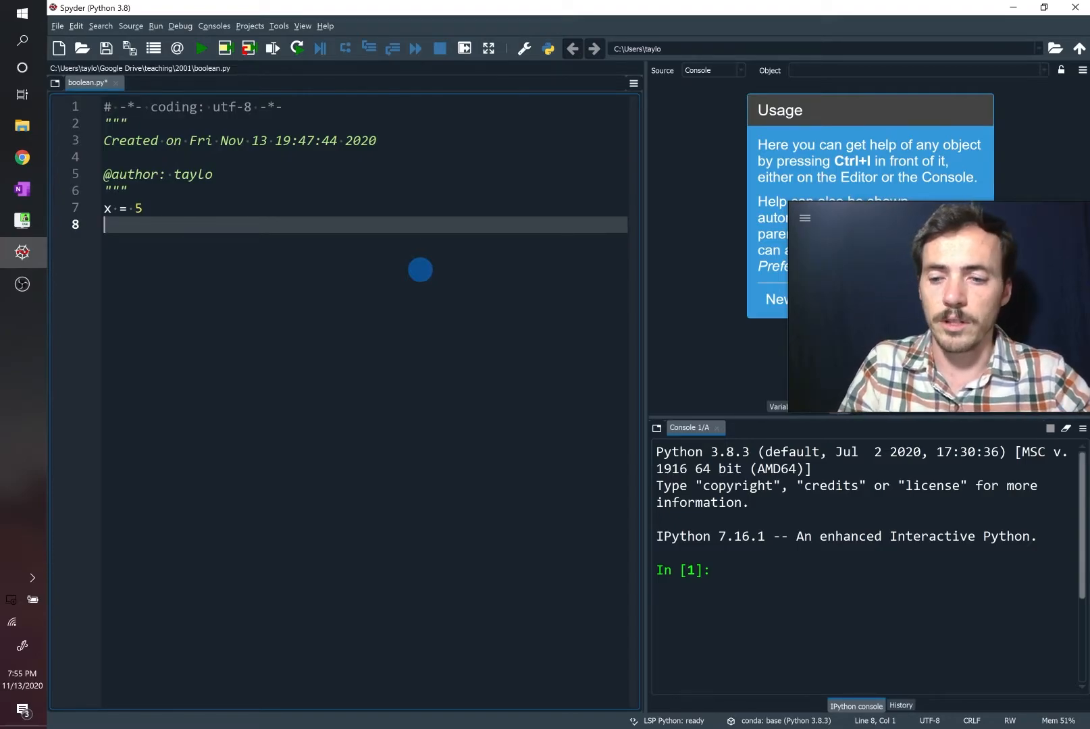
left_click(201, 49)
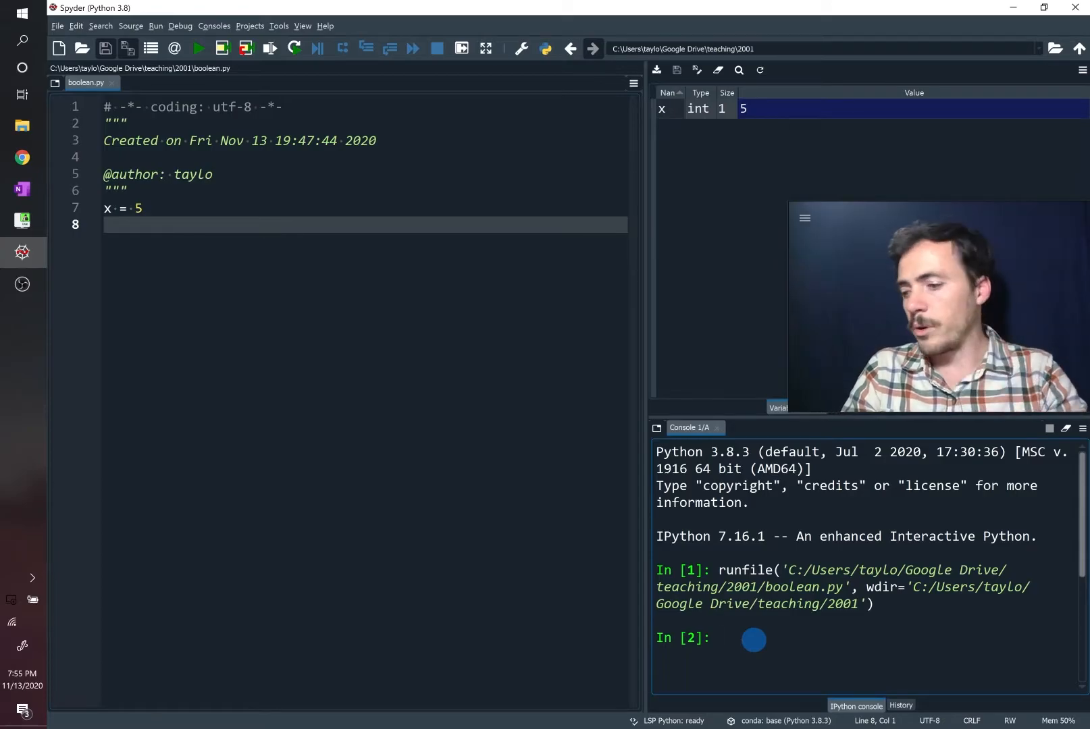
type("bool")
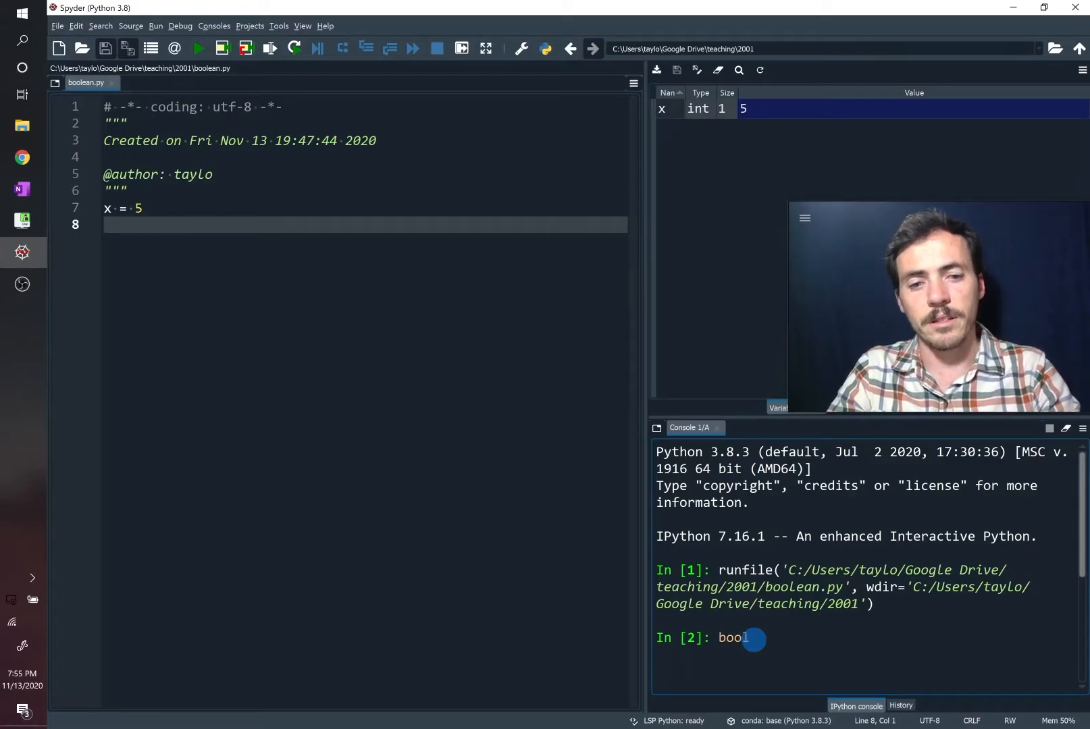
type("(x")
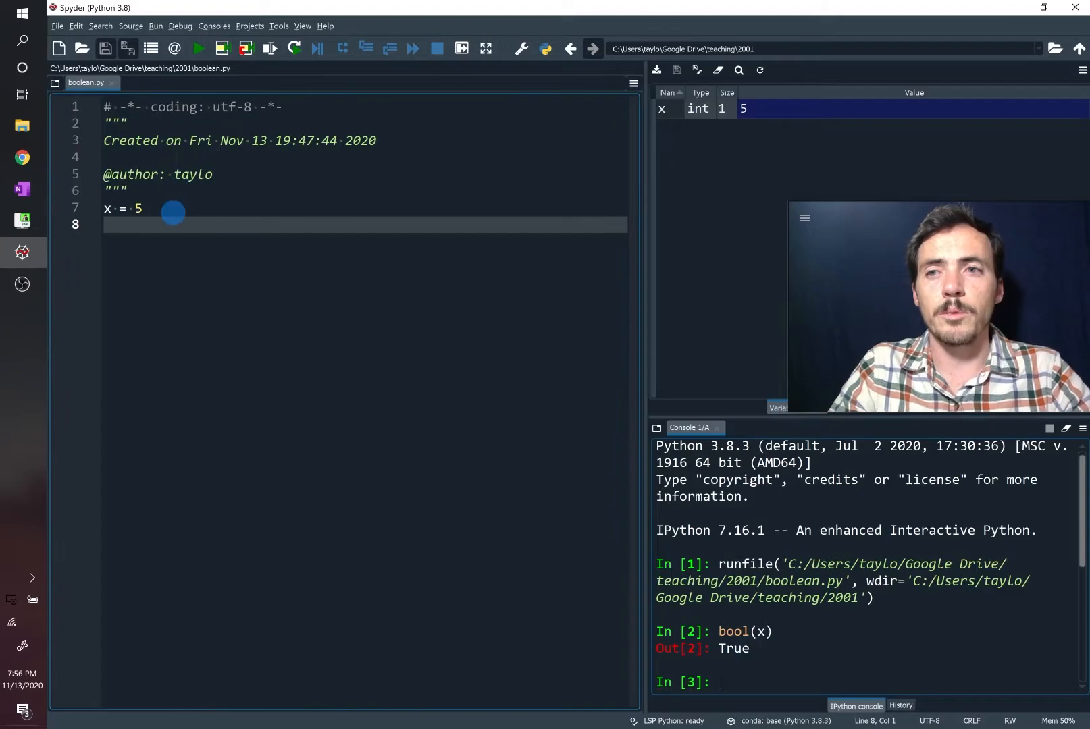
mouse_move(179, 263)
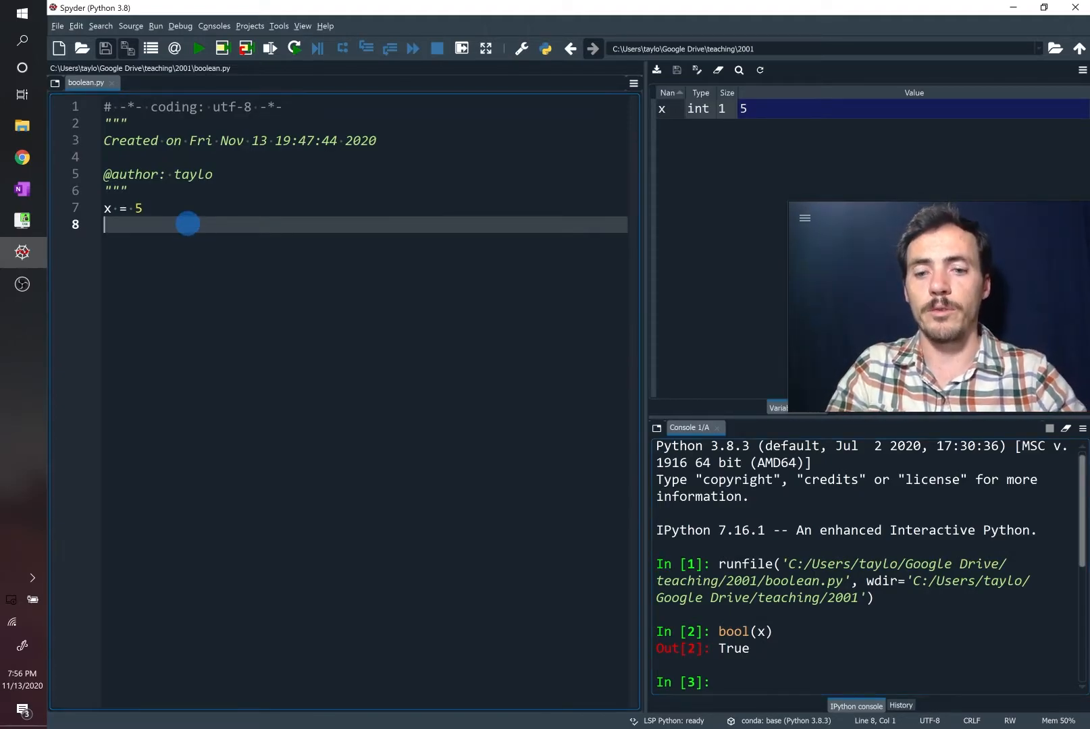
Add y = 0 to the script, rerun it, and evaluate bool(y) for False
type("y=0")
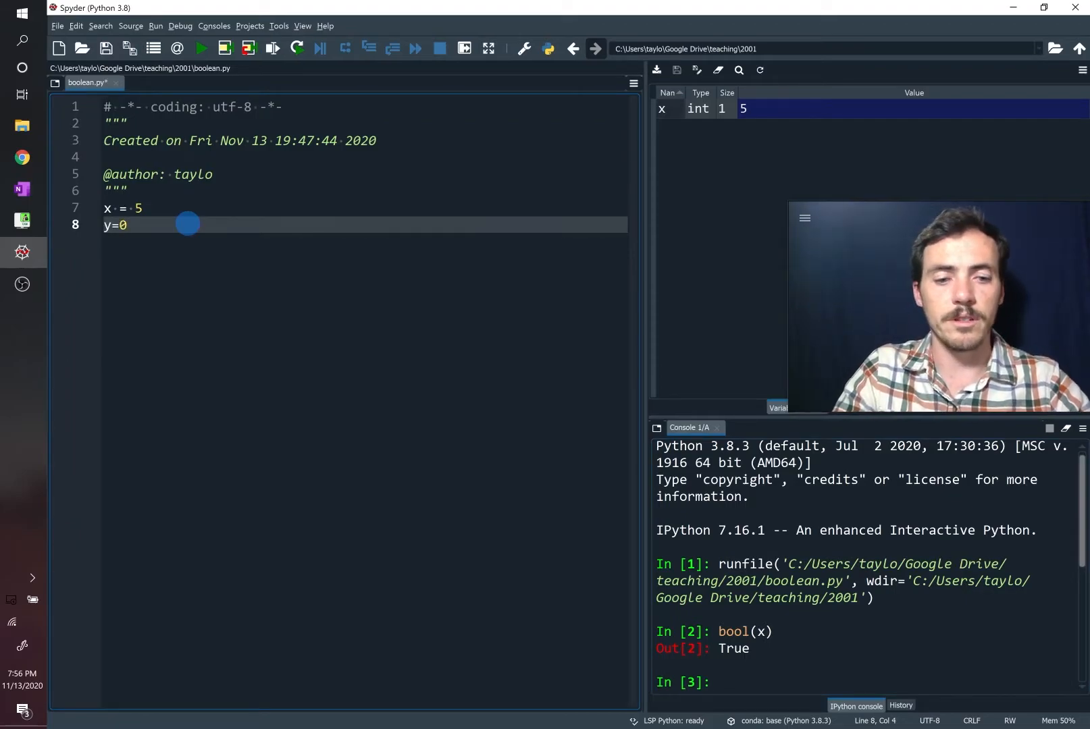
double_click(114, 224)
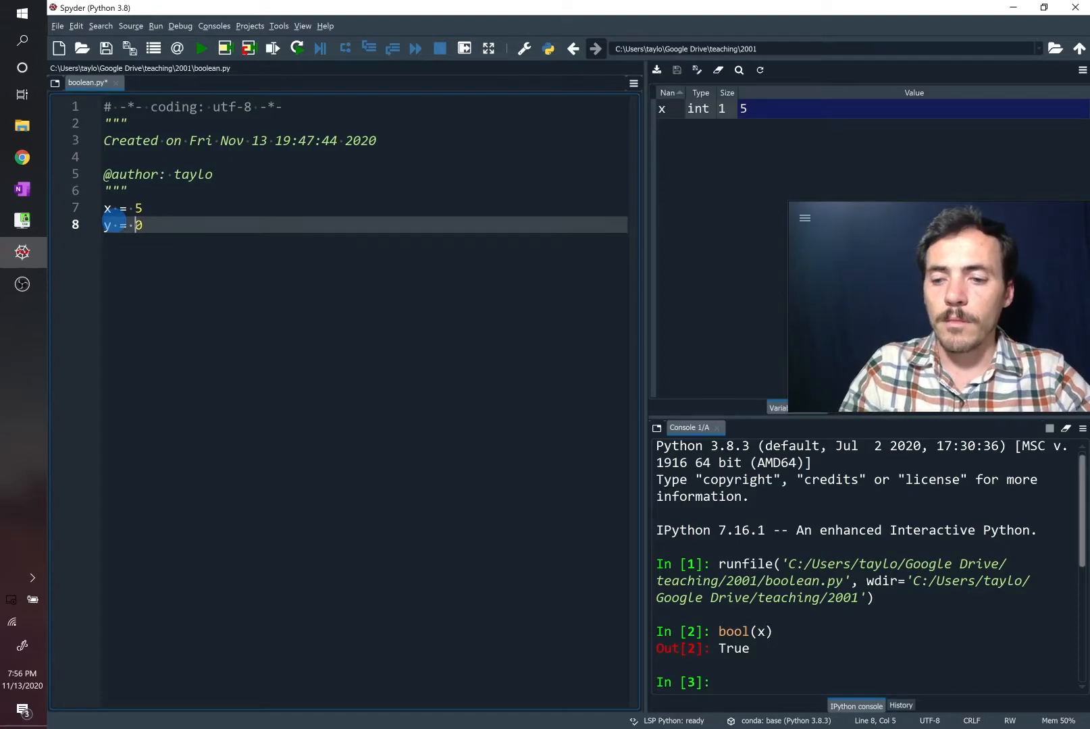
left_click(200, 49)
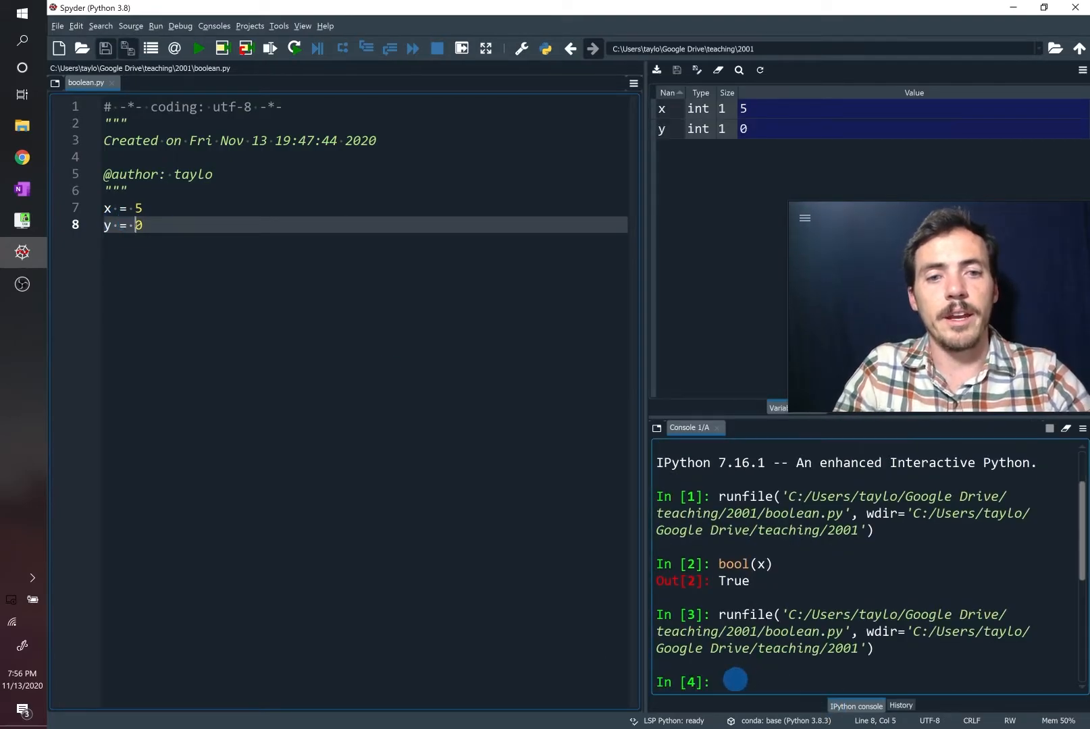
type("bool(y")
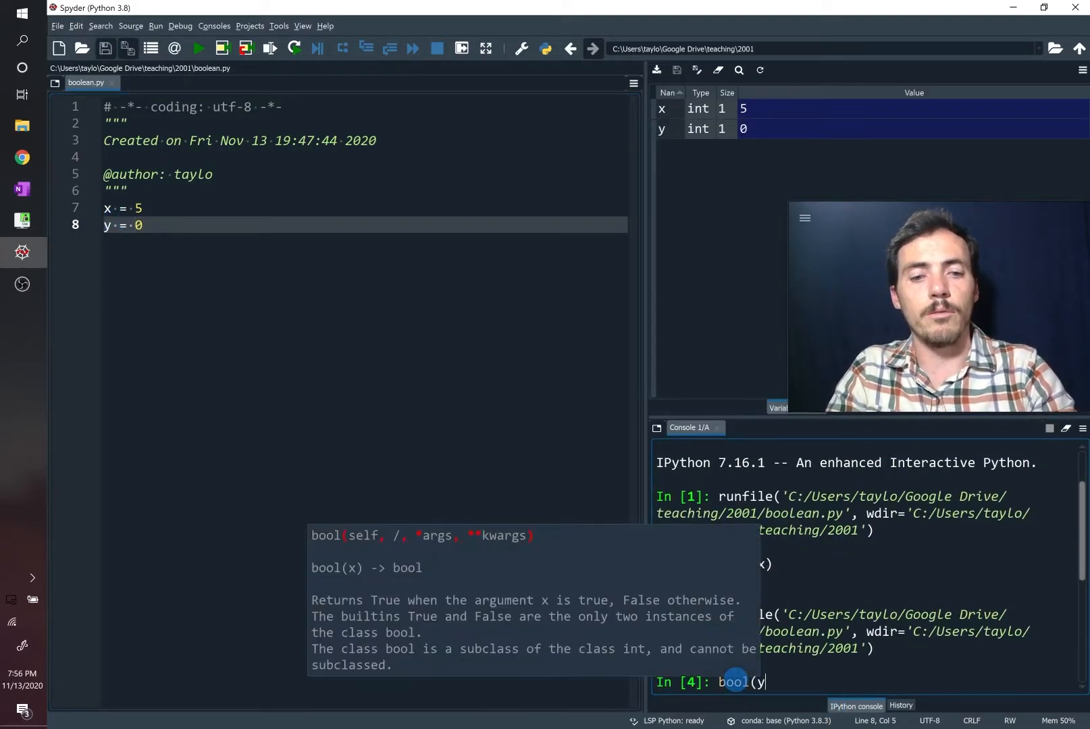
key("enter")
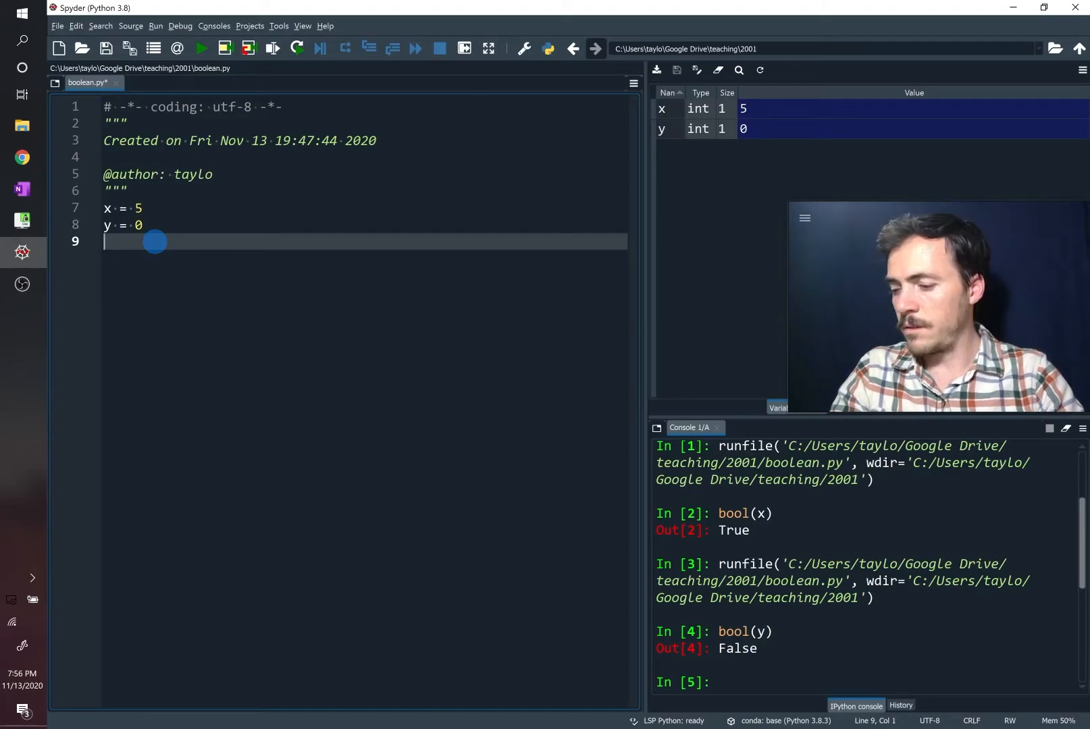
Add A = True and B = False, rerun, and check type(x) is int and type(B) is bool
type("A=True")
type("B")
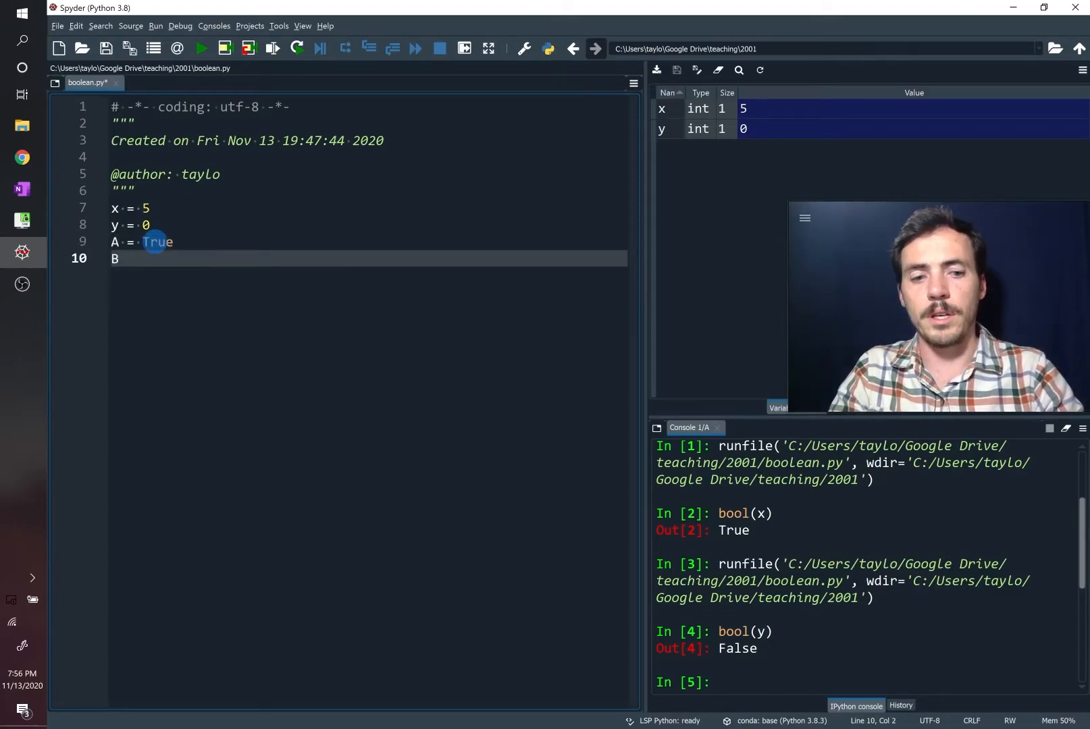
type("= False")
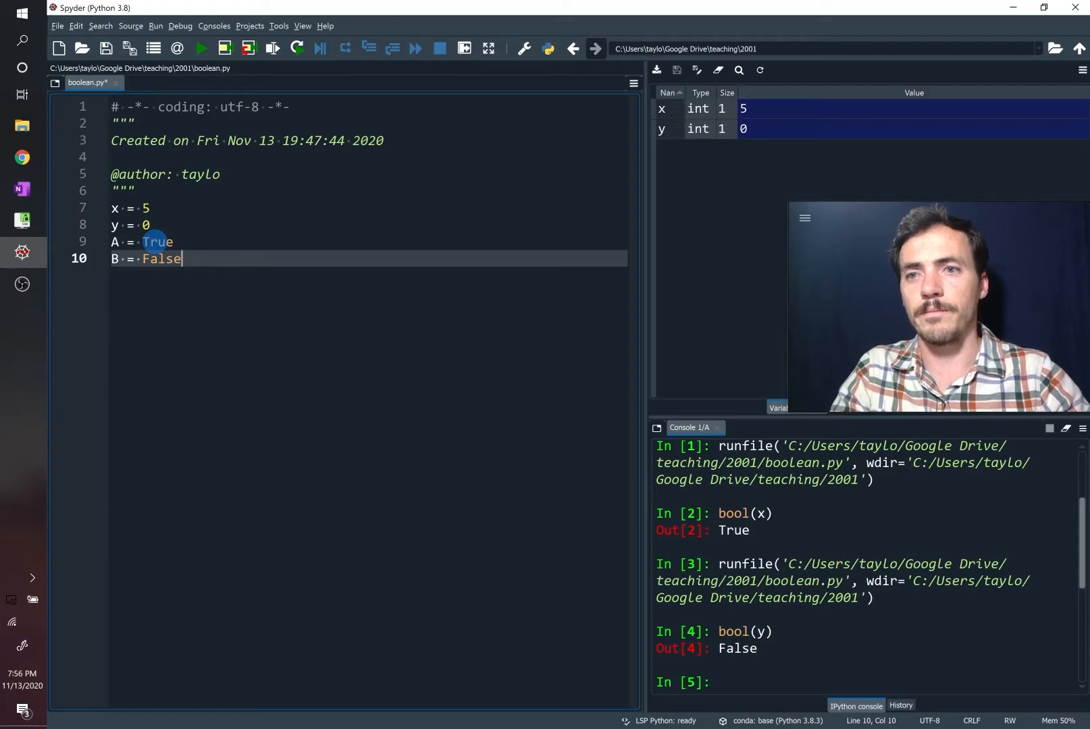
left_click(199, 49)
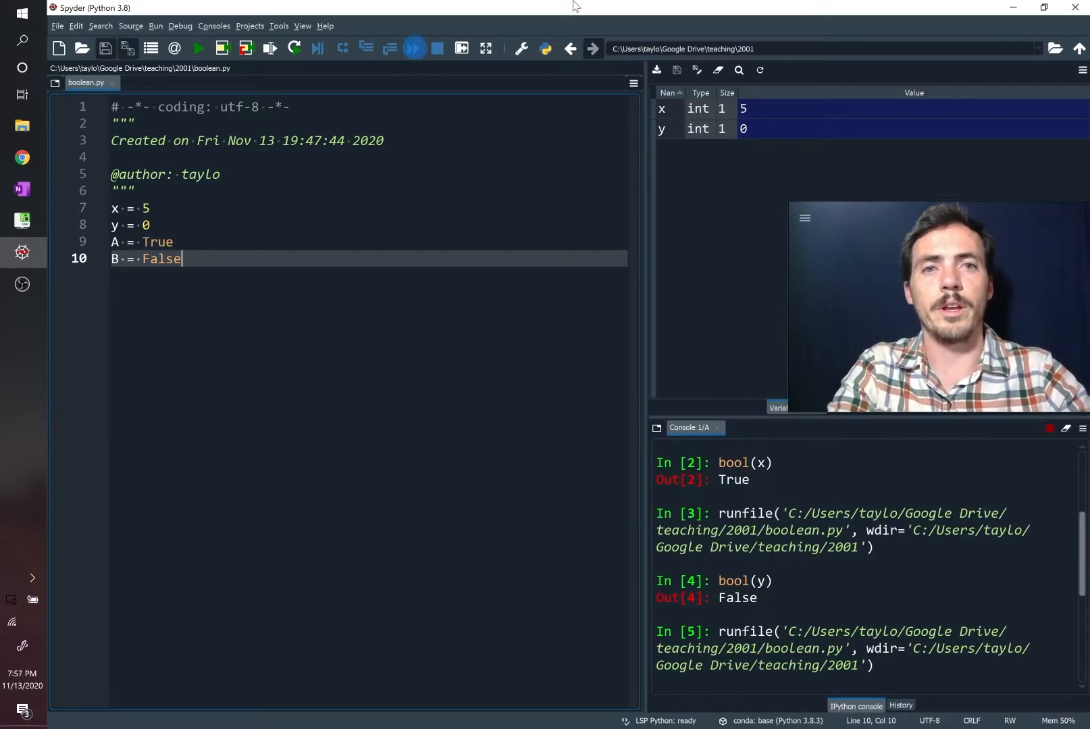
left_click(199, 49)
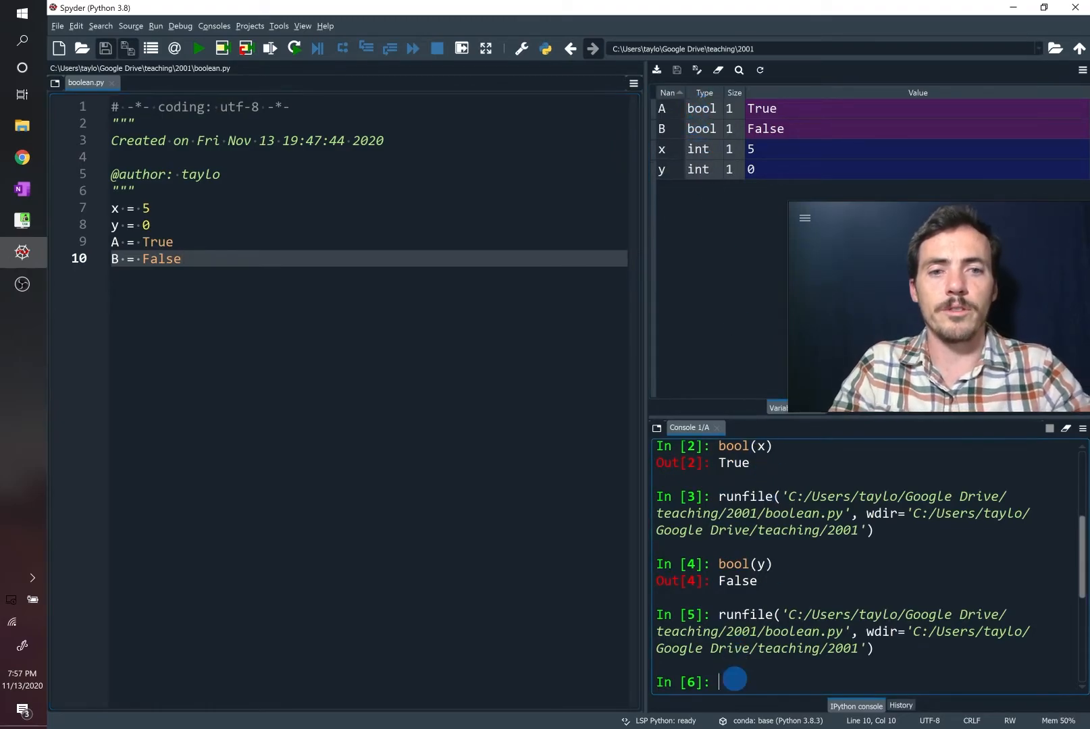
type("type")
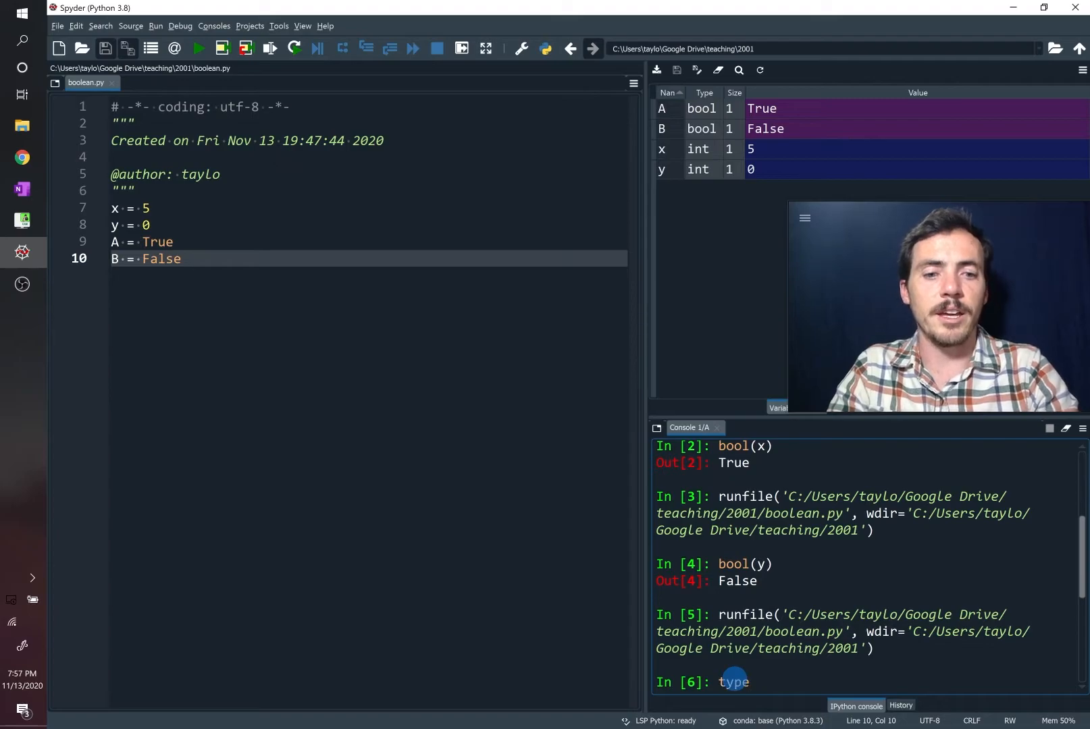
type("(x")
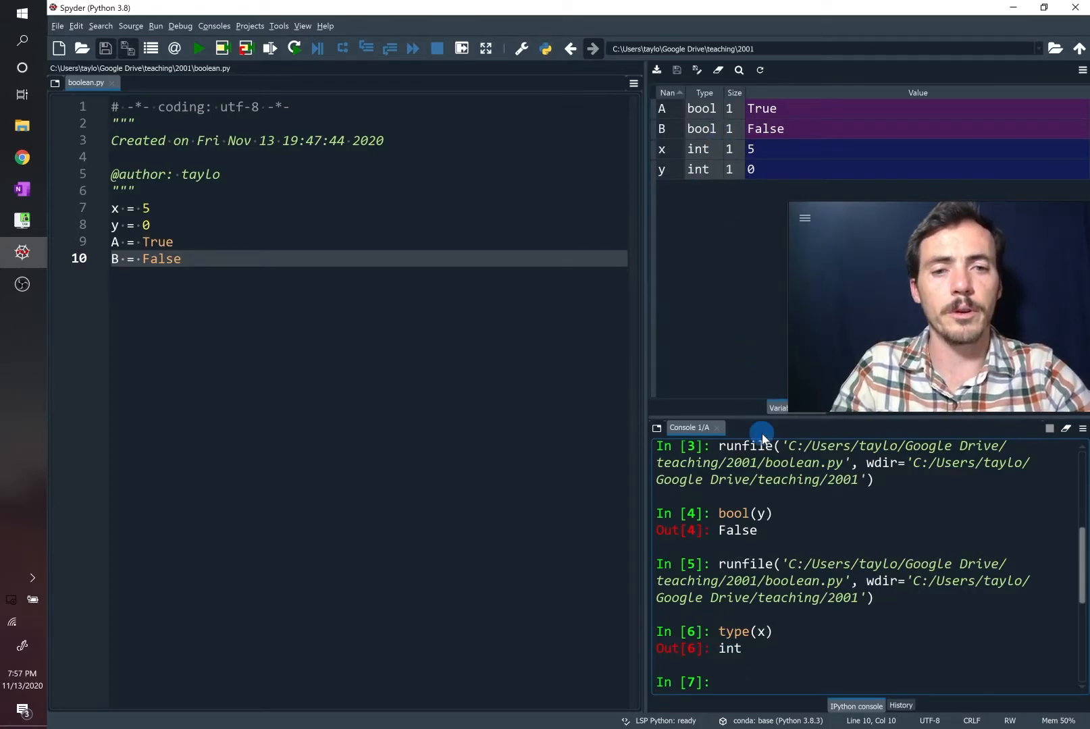
type("type(B")
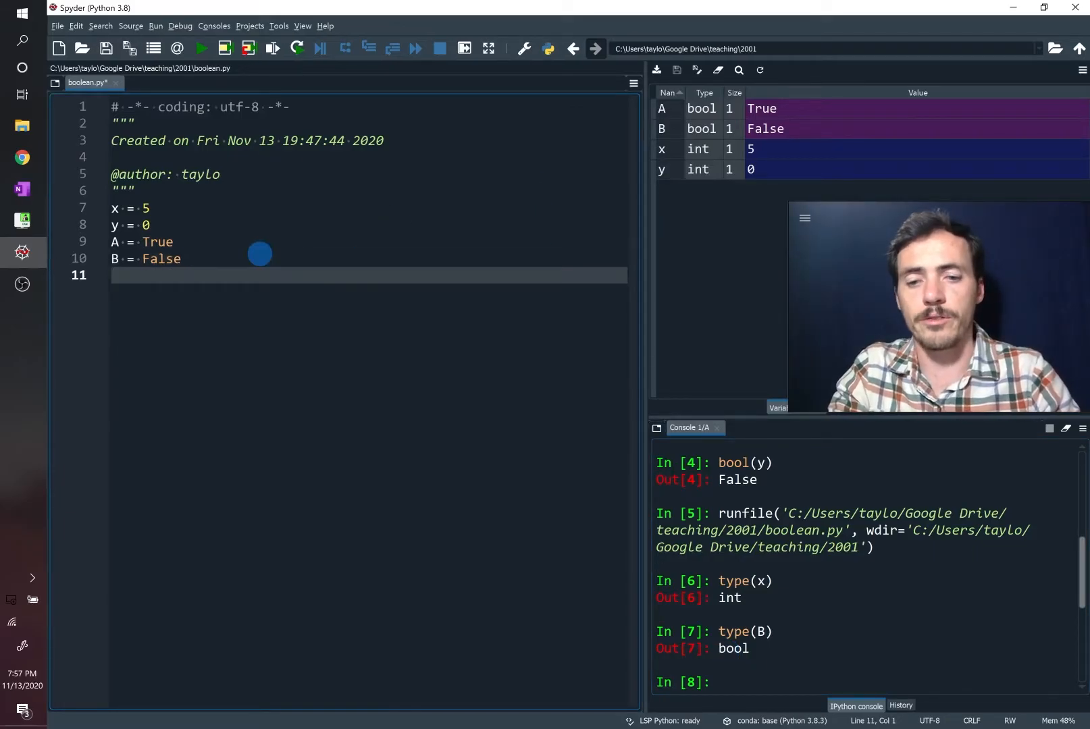
Add dog = "Scout", see bool(dog) error before running, then rerun so it returns True
type("dog = \"\"")
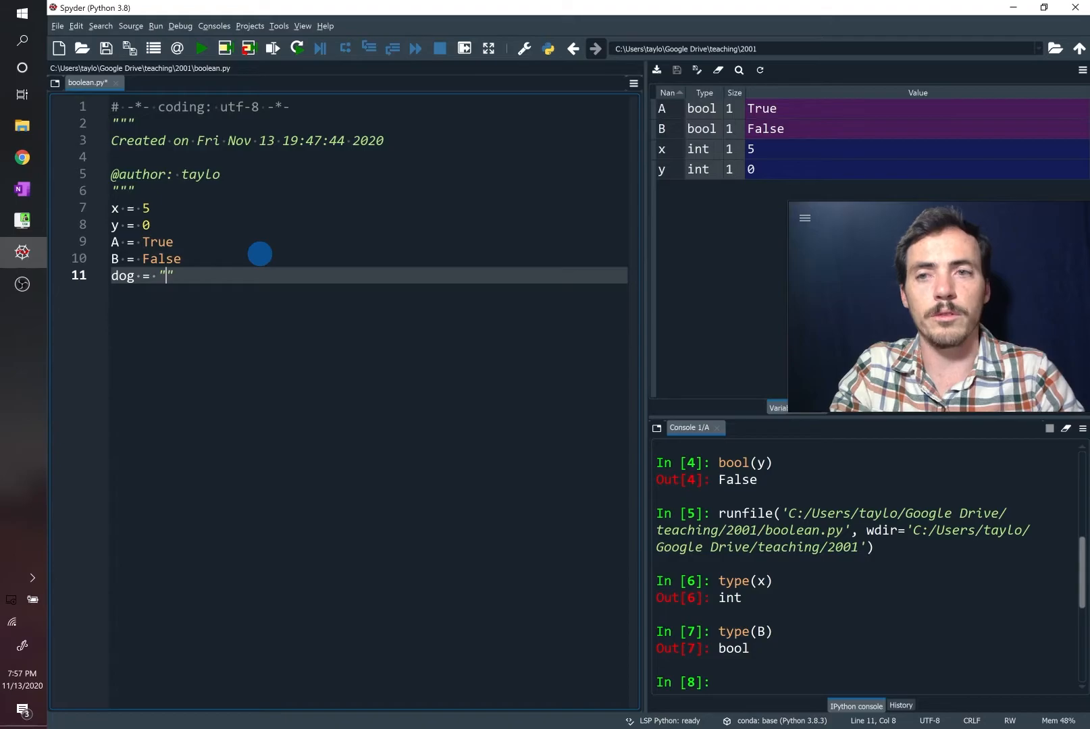
type("Scout")
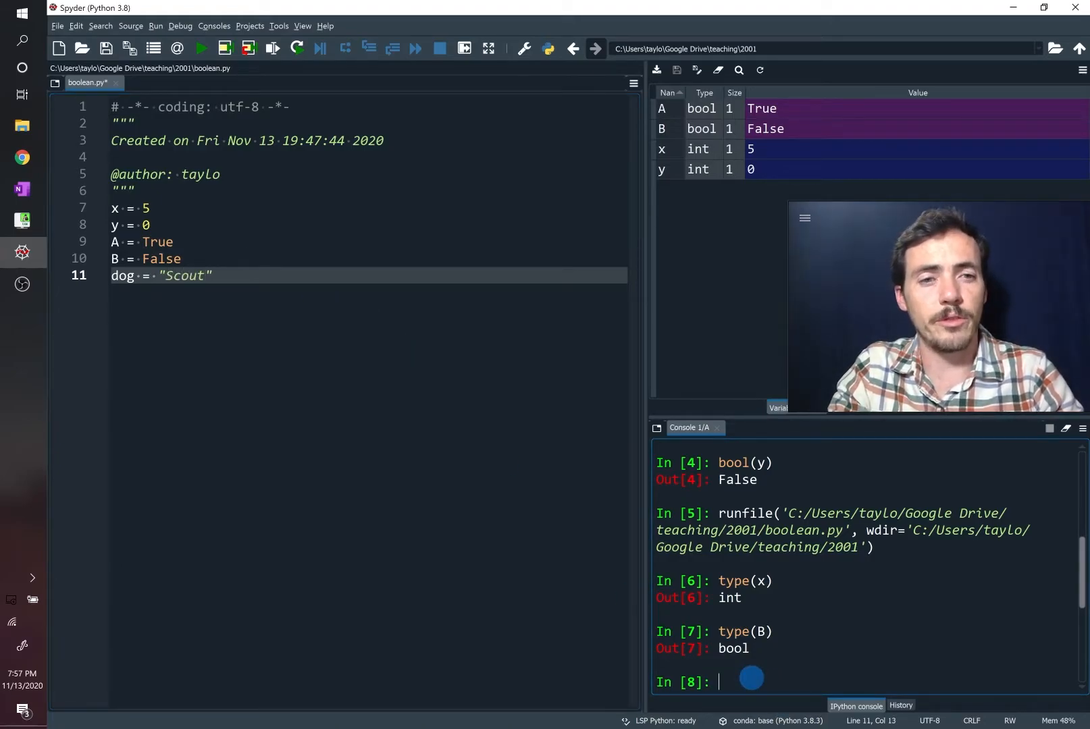
type("bool(")
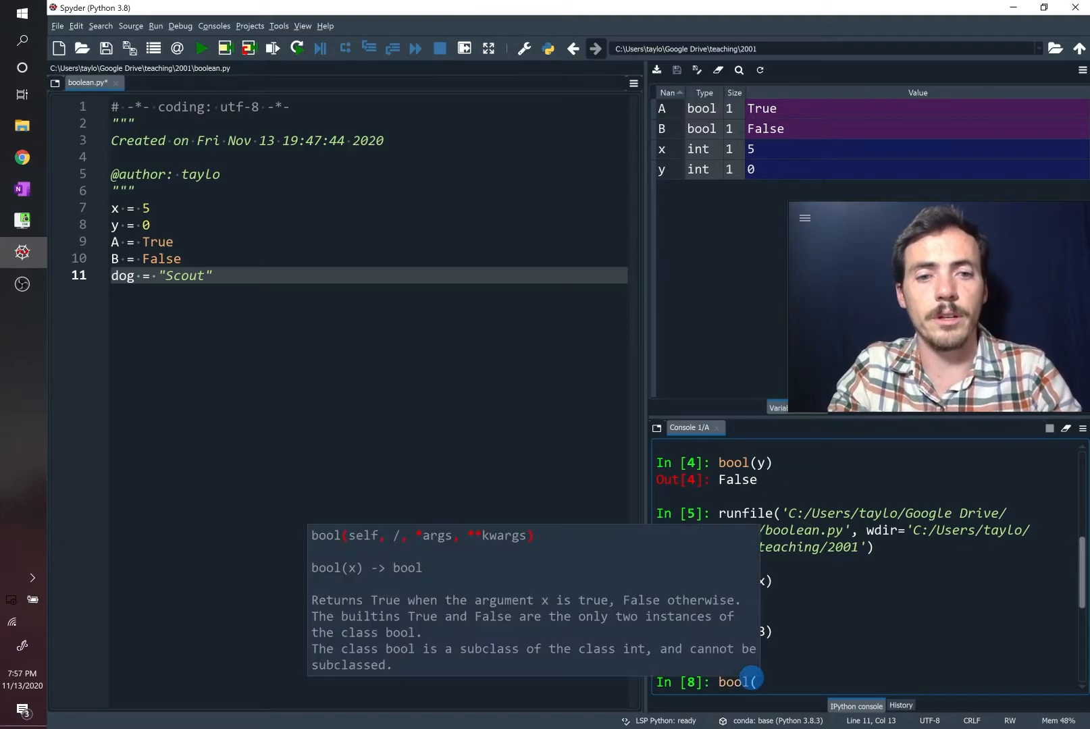
type("dog")
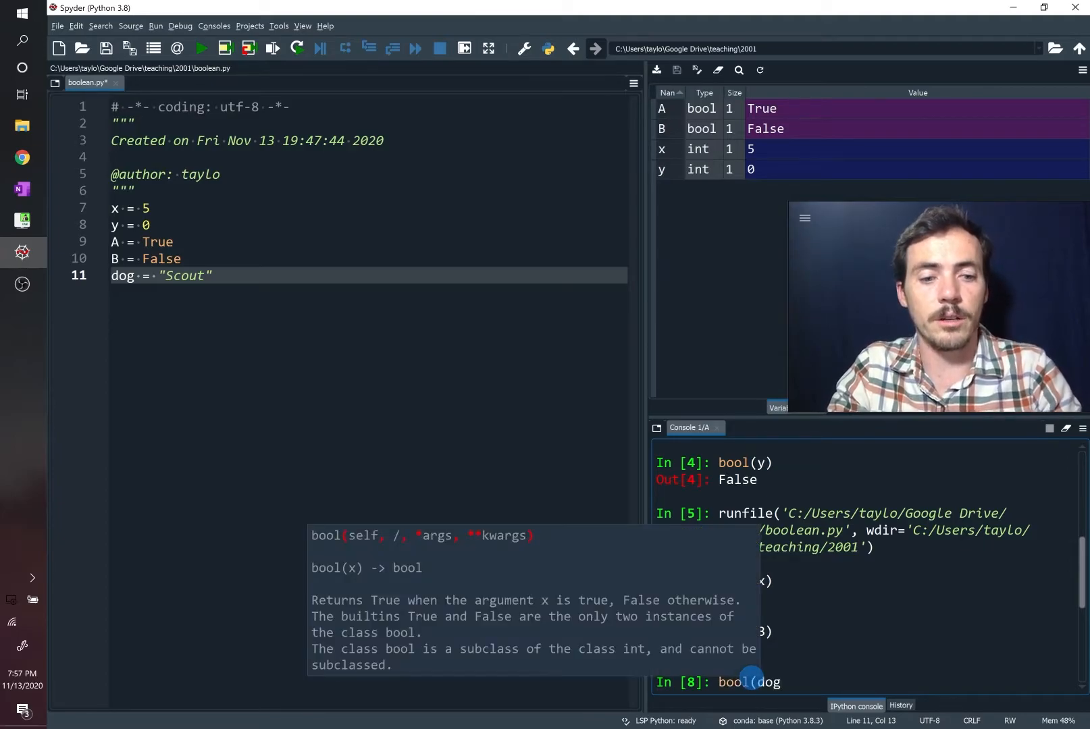
key("Return")
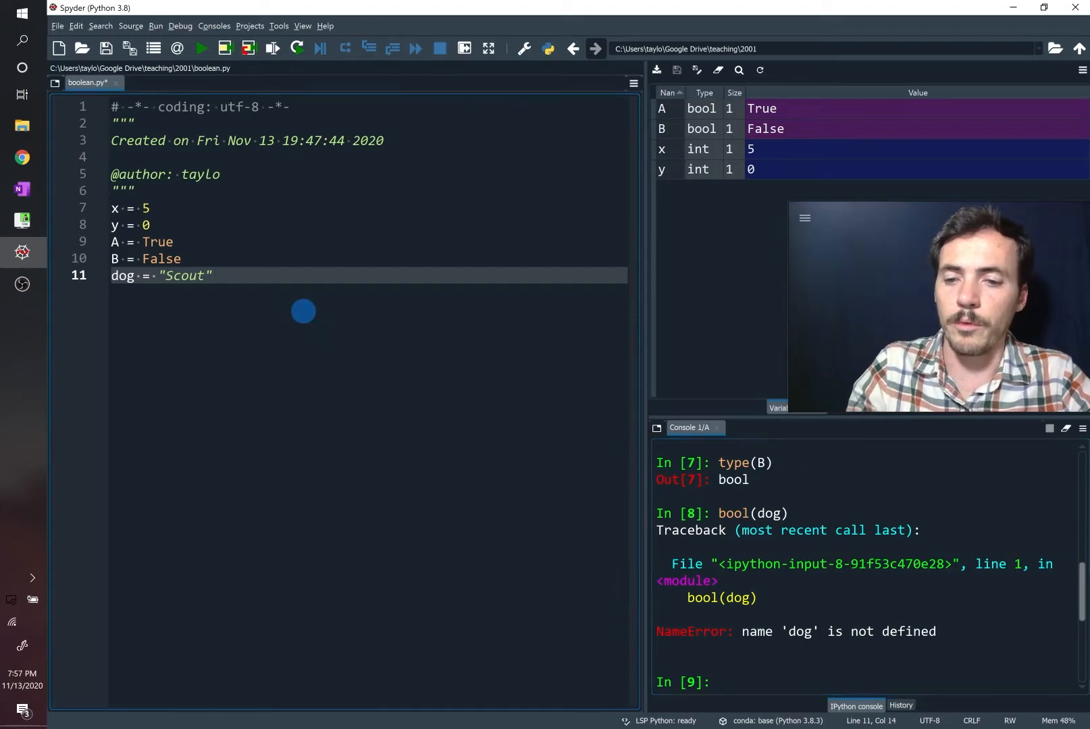
left_click(198, 48)
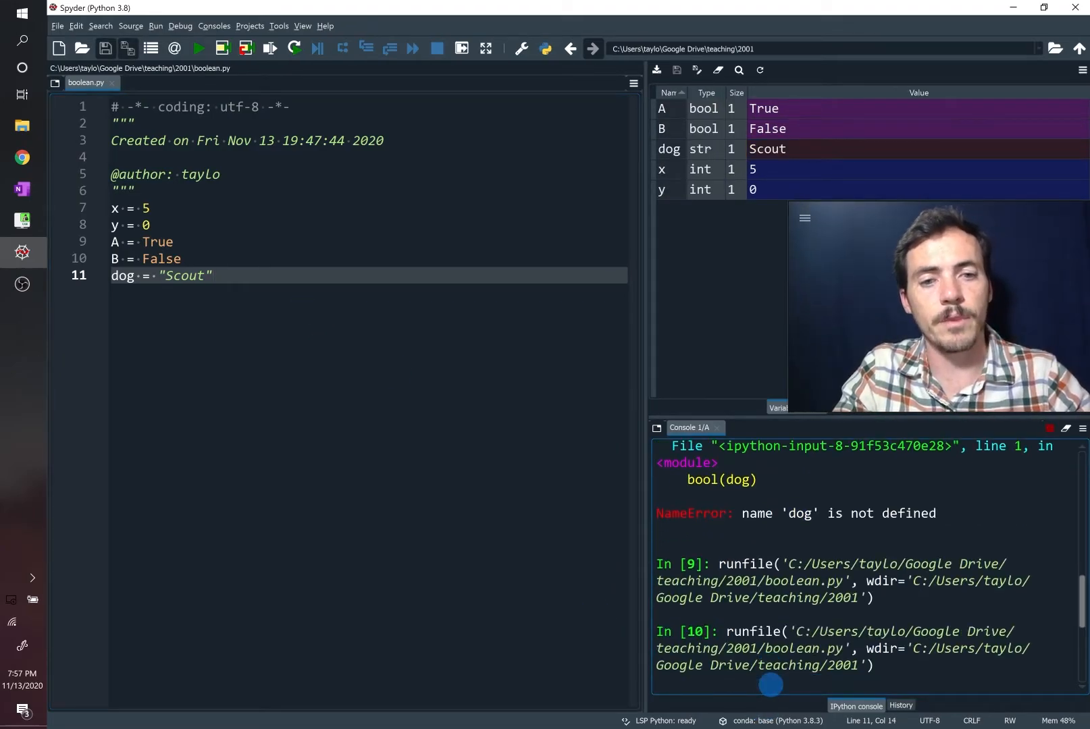
left_click(197, 48)
type("bool(dog")
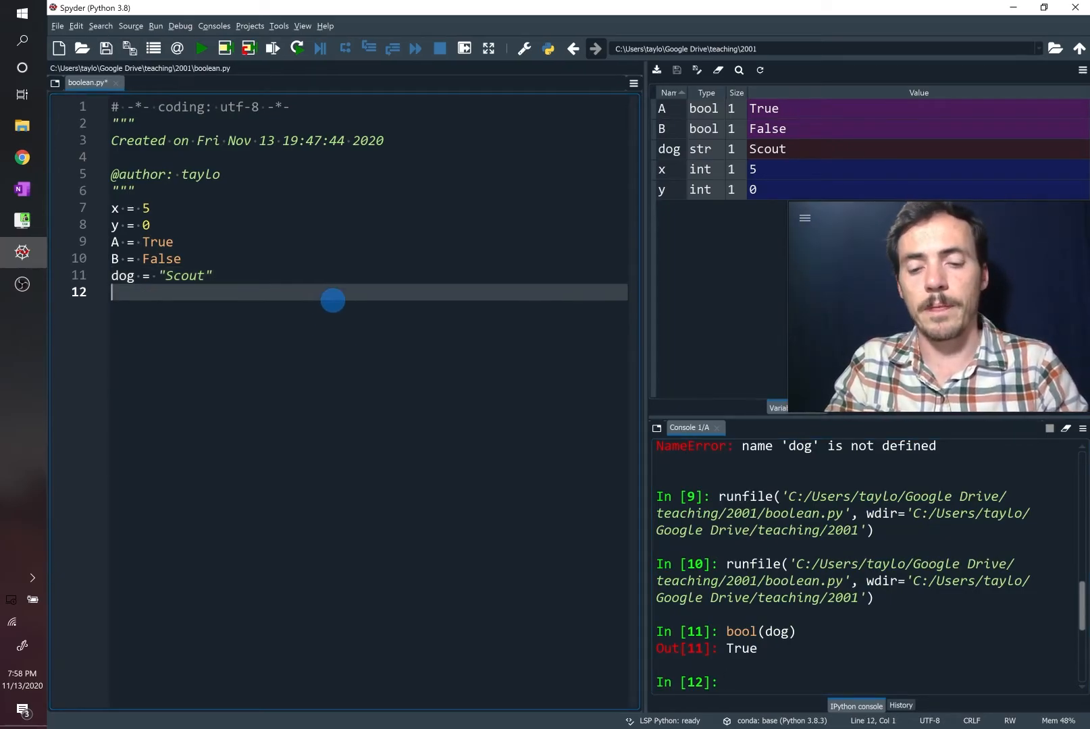
Add cat = "" to the script, rerun it, and evaluate bool(cat) in the console
type("cat")
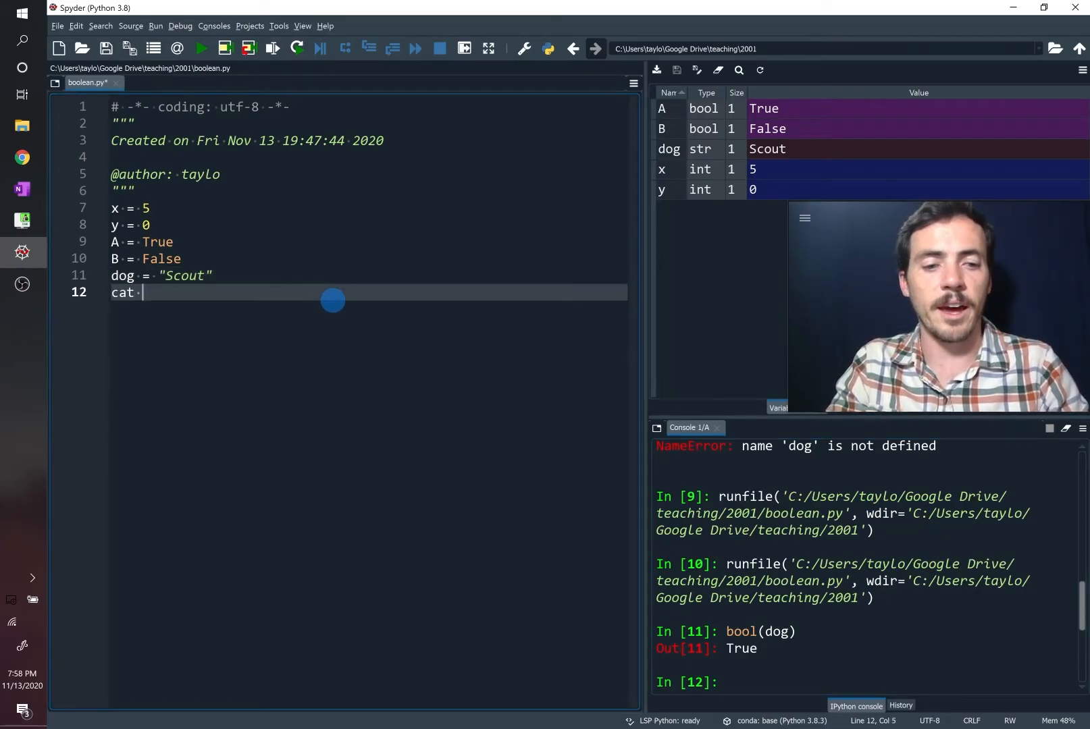
type("= \"\"")
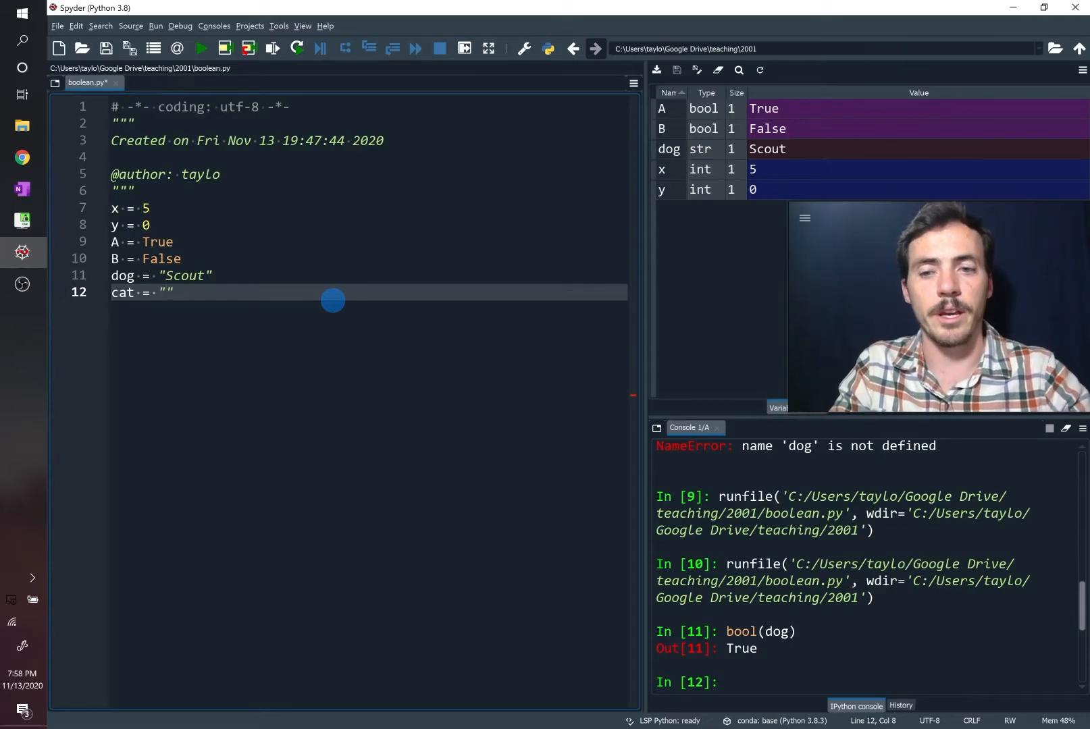
left_click(200, 49)
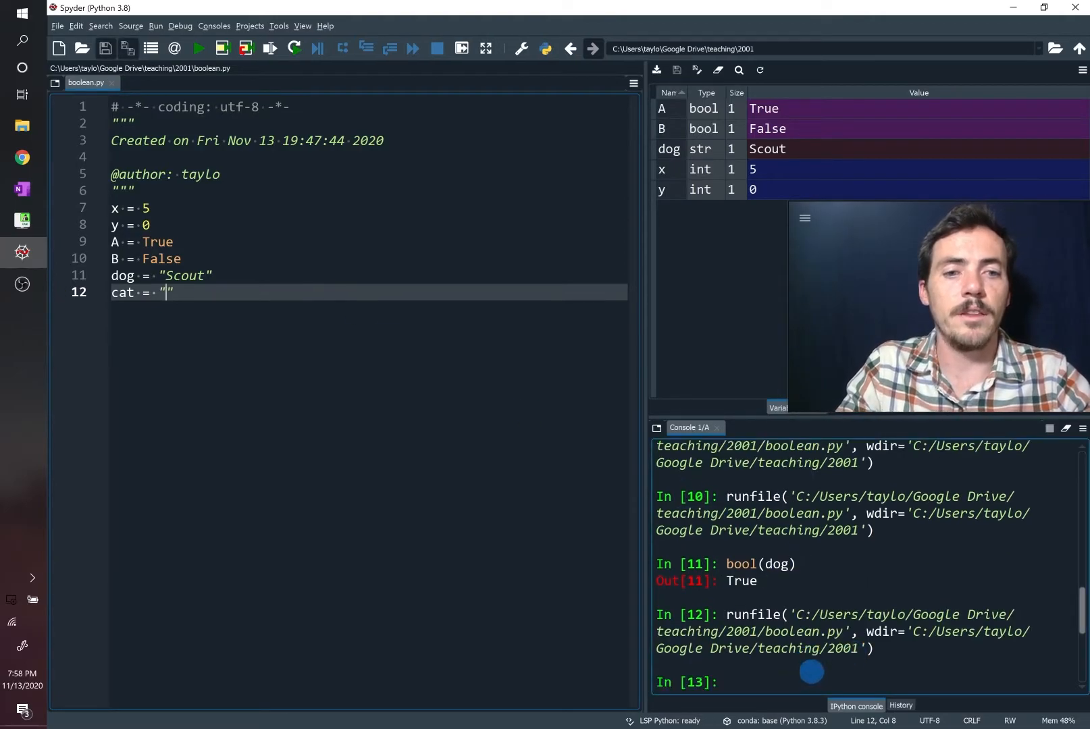
type("bool(")
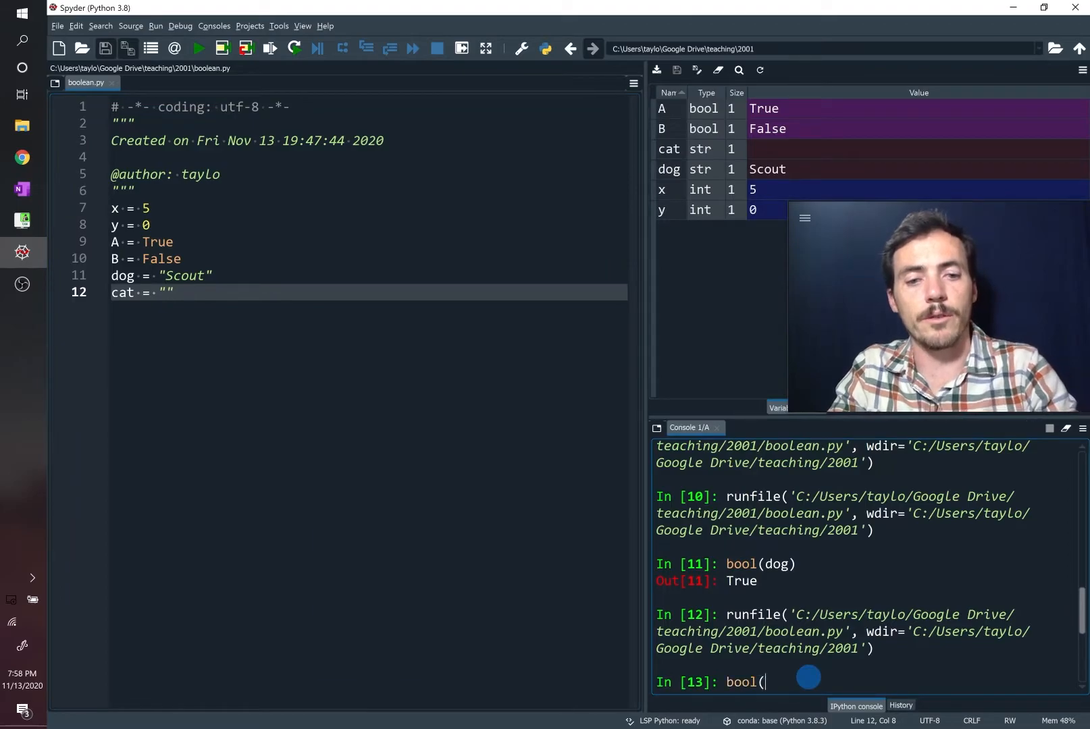
type("cat)")
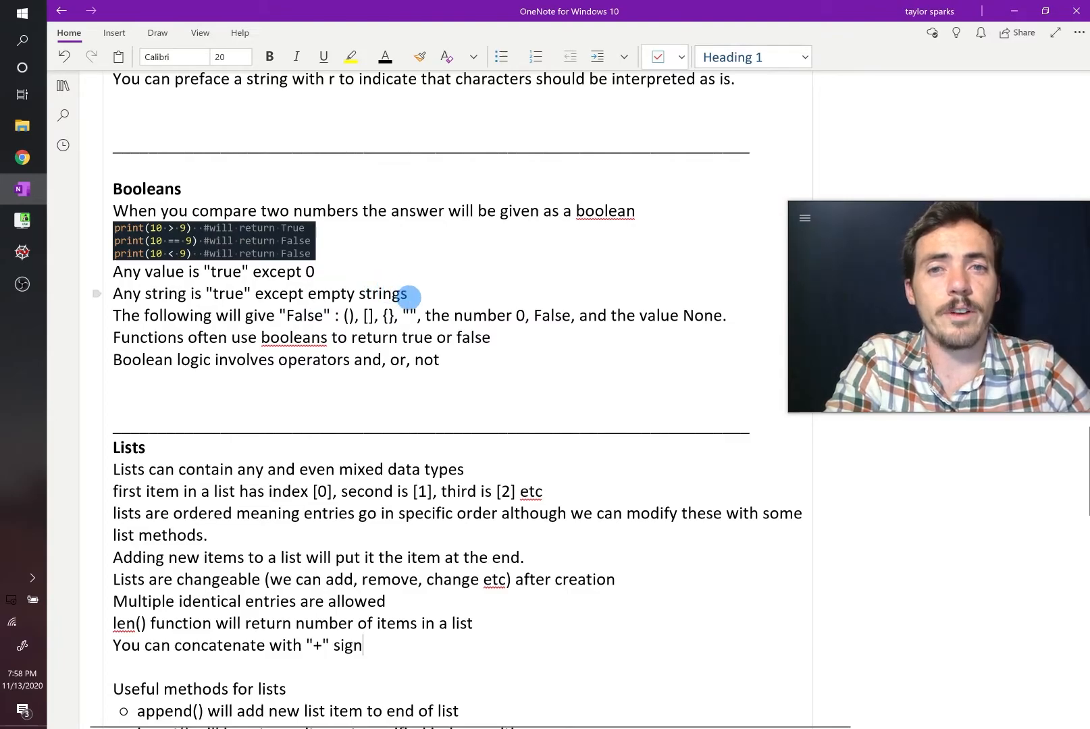
mouse_move(545, 308)
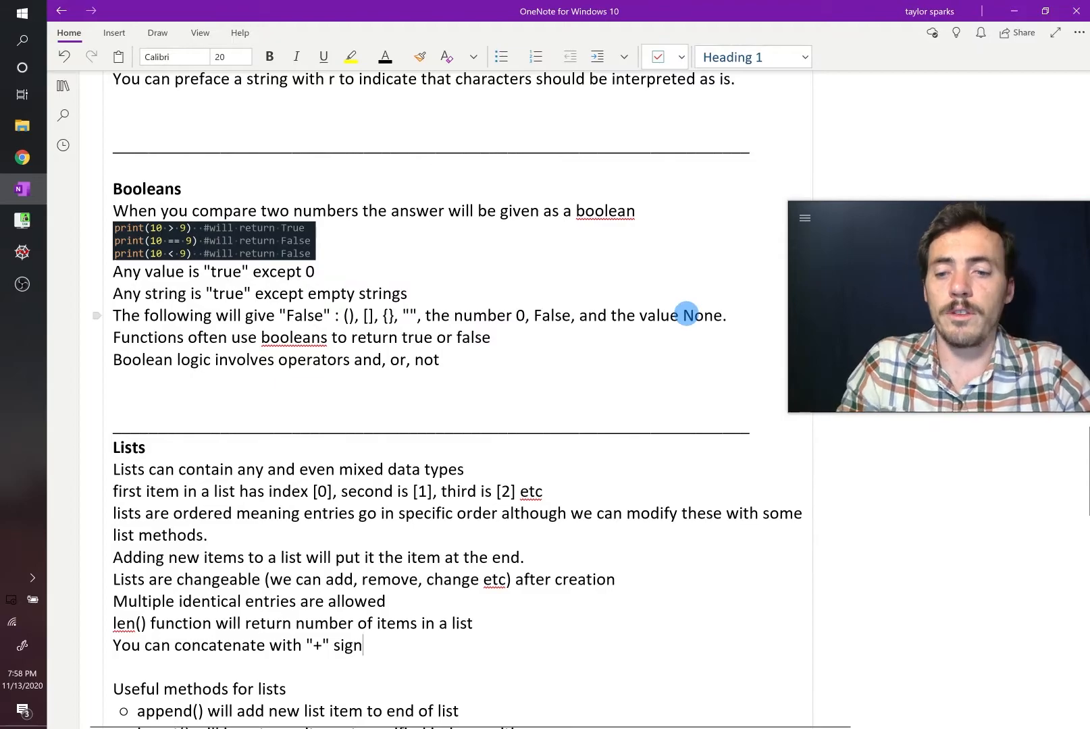
Add a birds = None line below cat and run the script
left_click(21, 252)
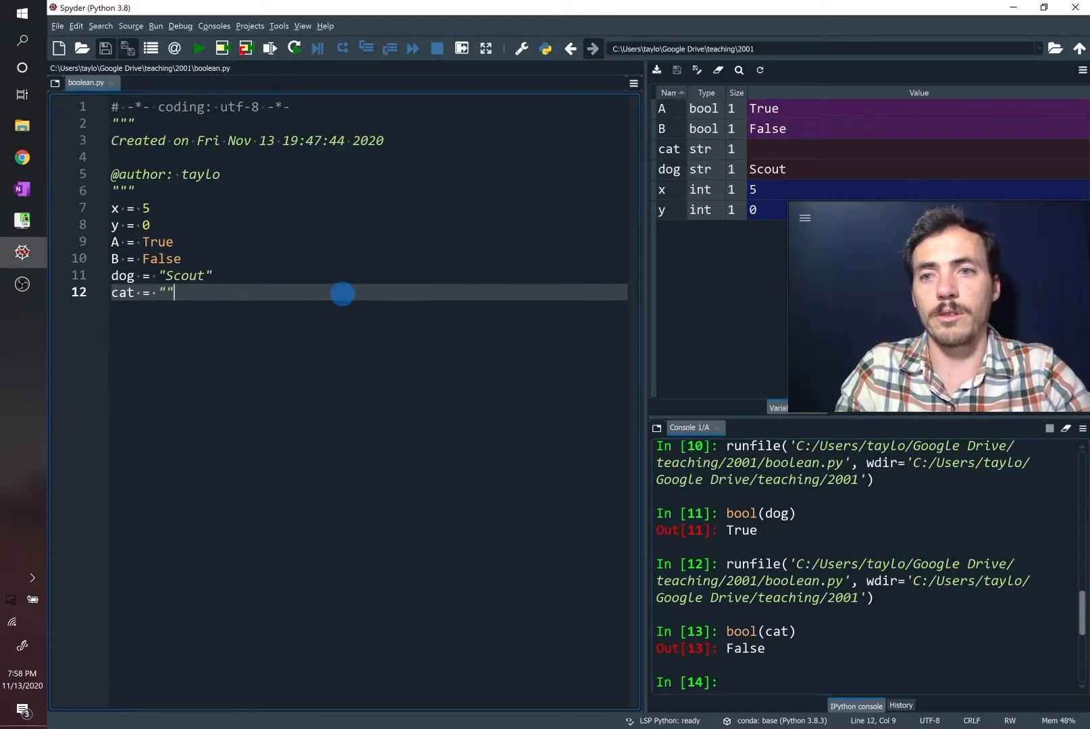
key("enter")
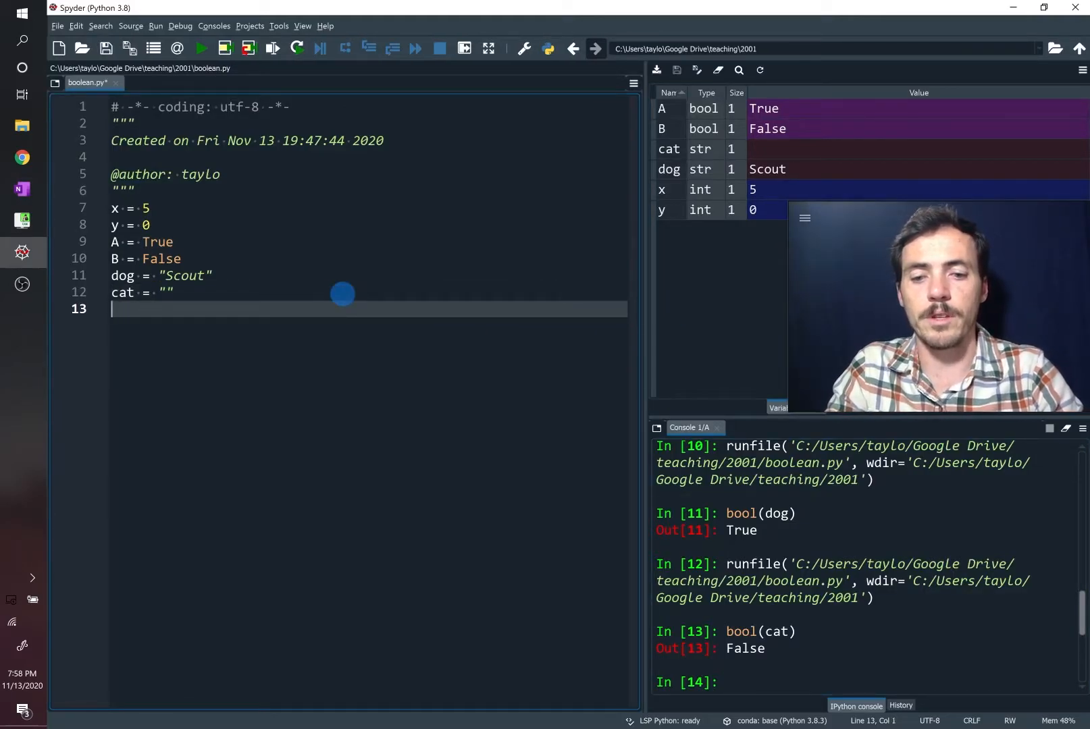
type("birds -= None")
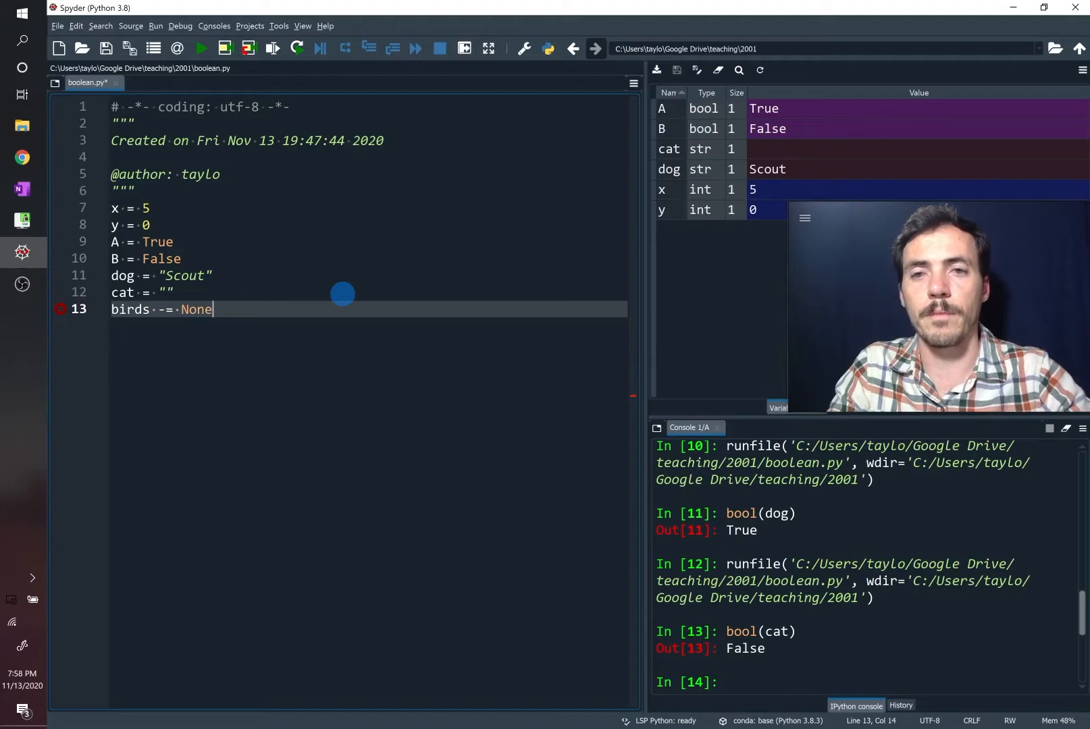
left_click(198, 49)
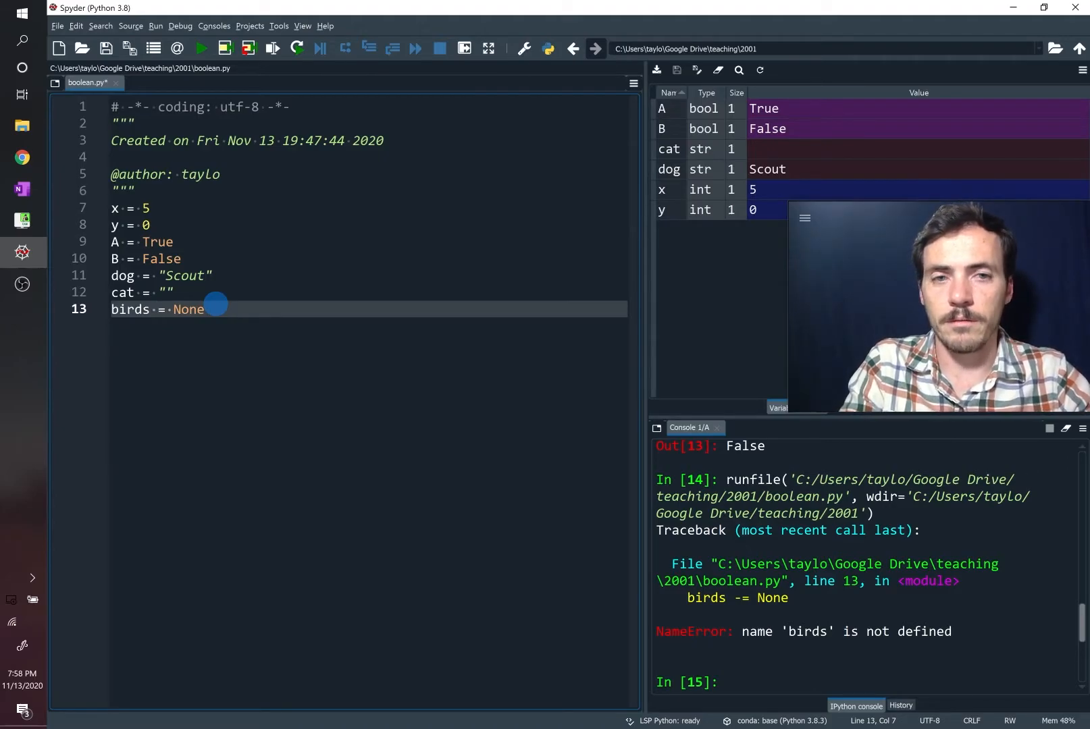
Fix the stray minus in the birds line, rerun, and confirm bool(birds) is False
left_click(200, 48)
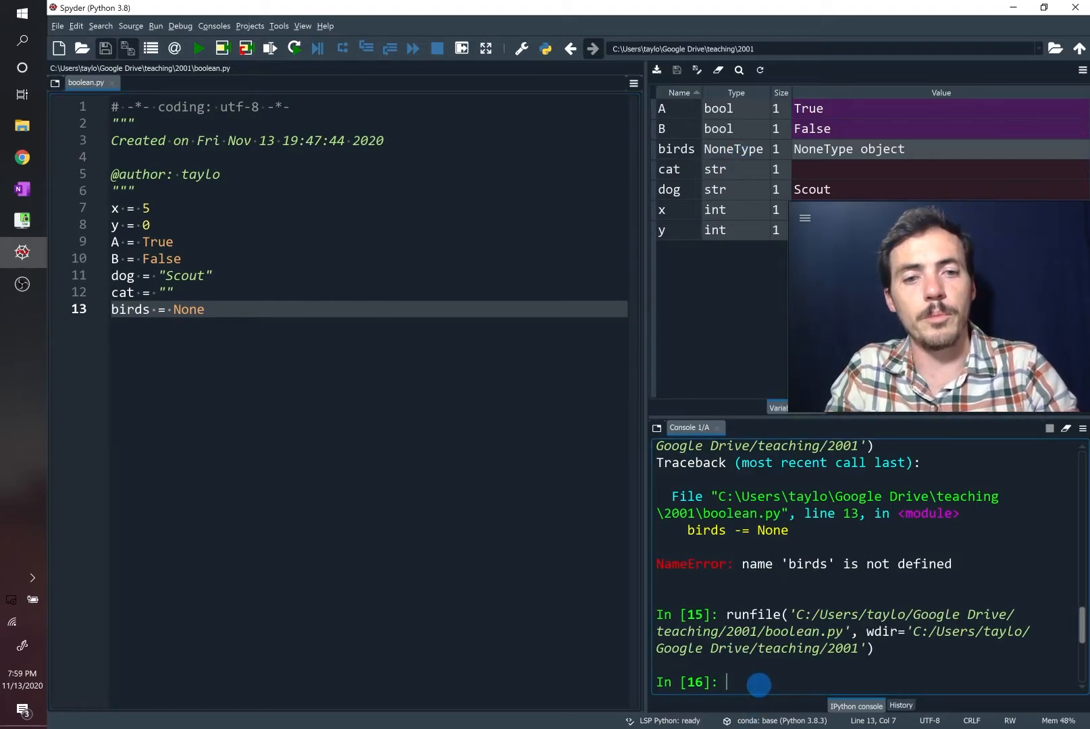
type("bool(birds")
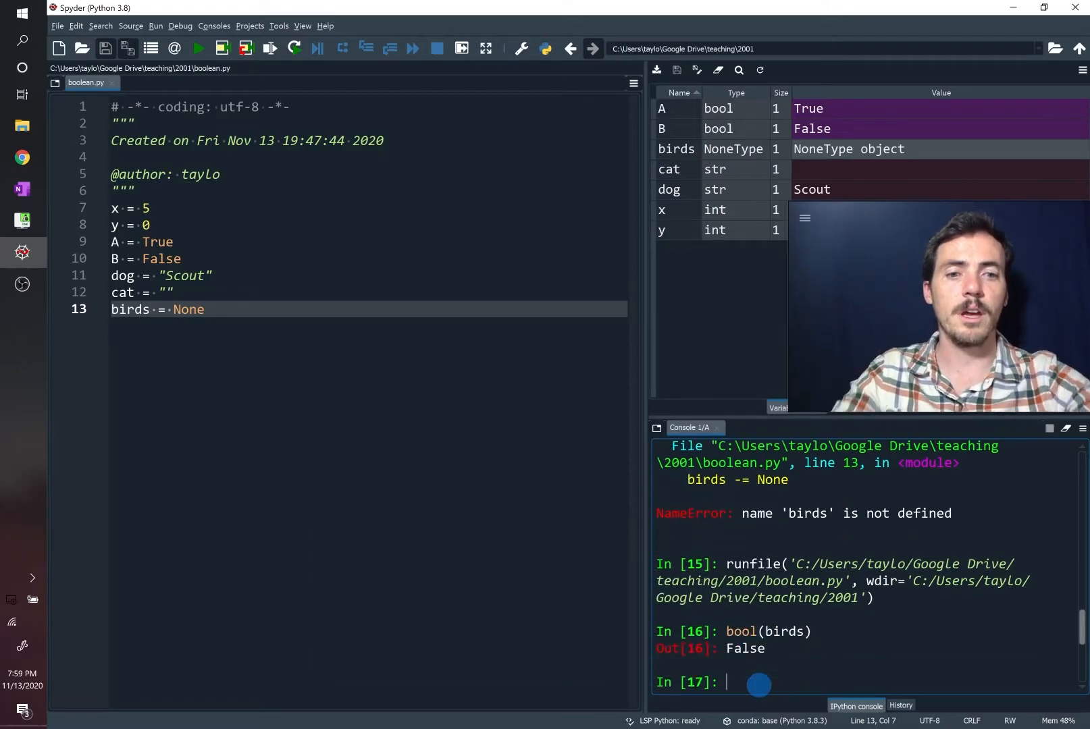
left_click(22, 189)
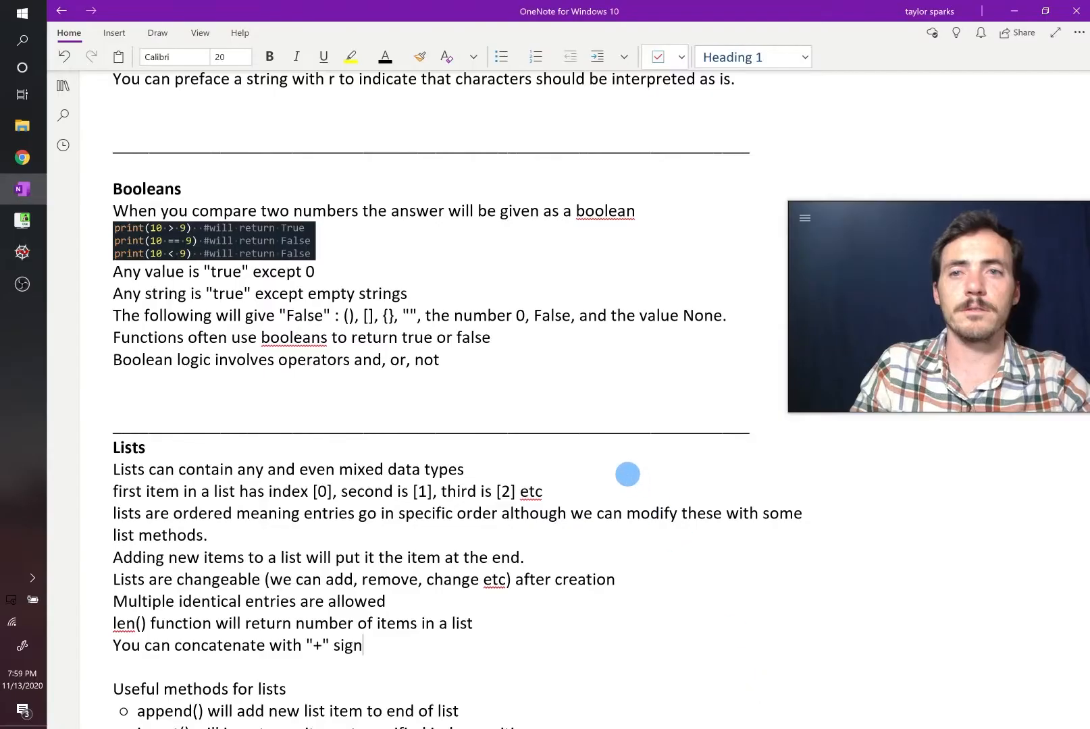
Return from the OneNote notes to Spyder and start a new line below birds = None
left_click(21, 252)
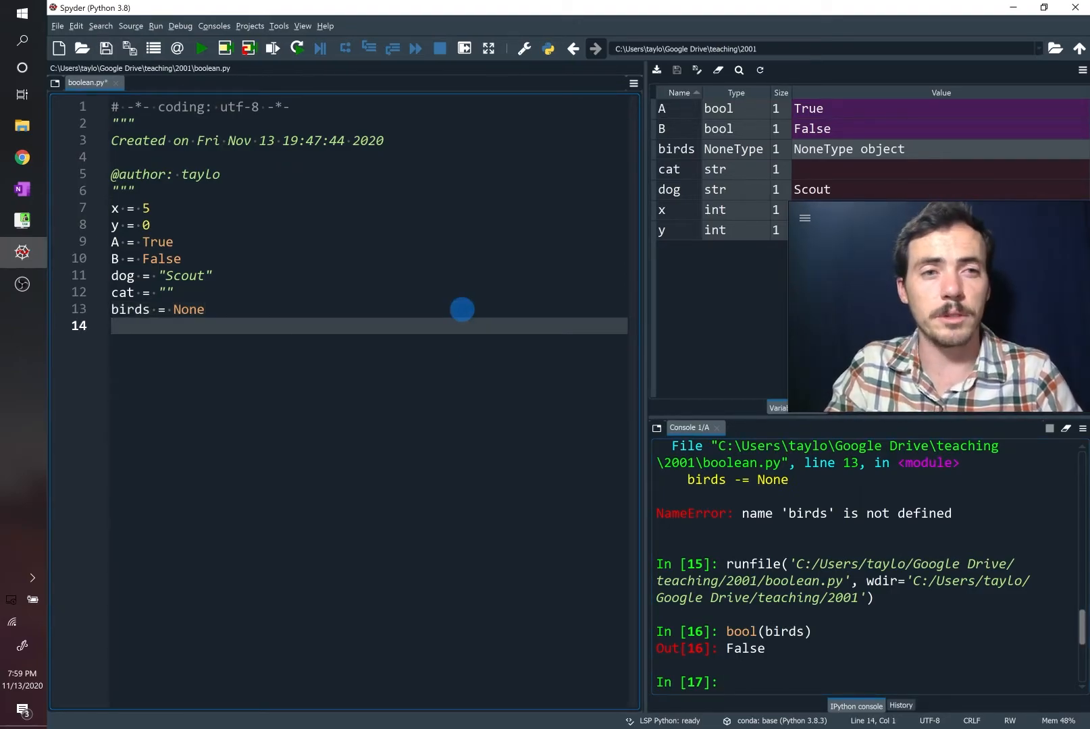
Add neg_number = -6.7, rerun the script, and confirm bool(neg_number) returns True
type("neg_number")
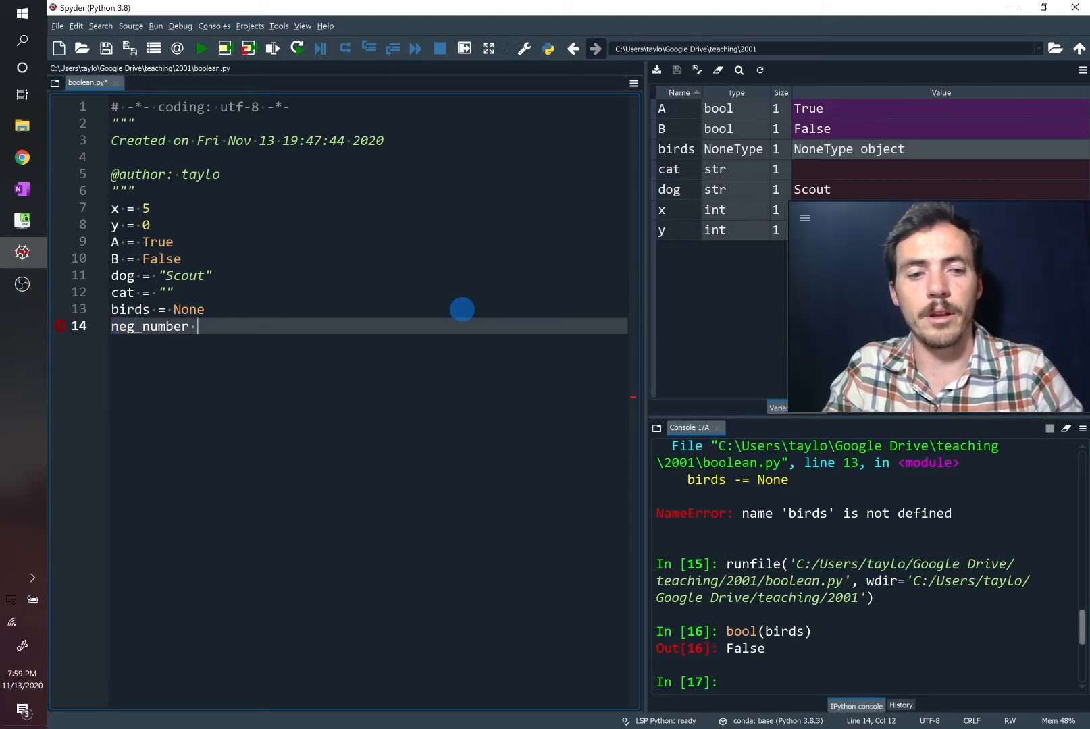
type("= -")
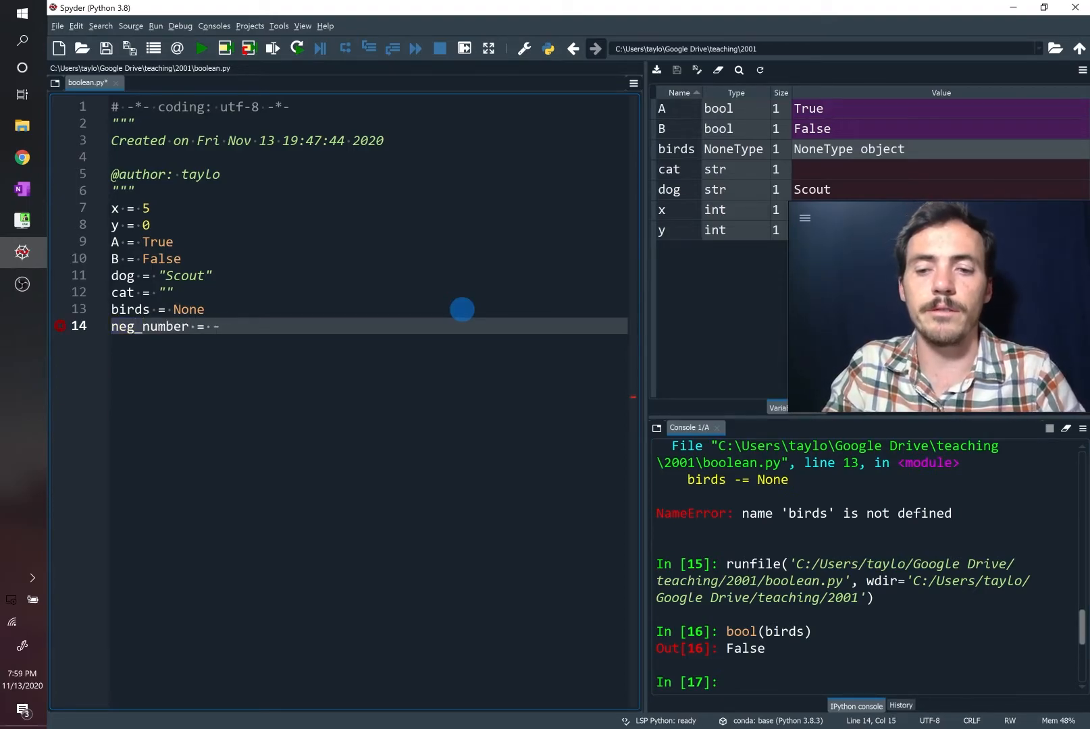
type("6.")
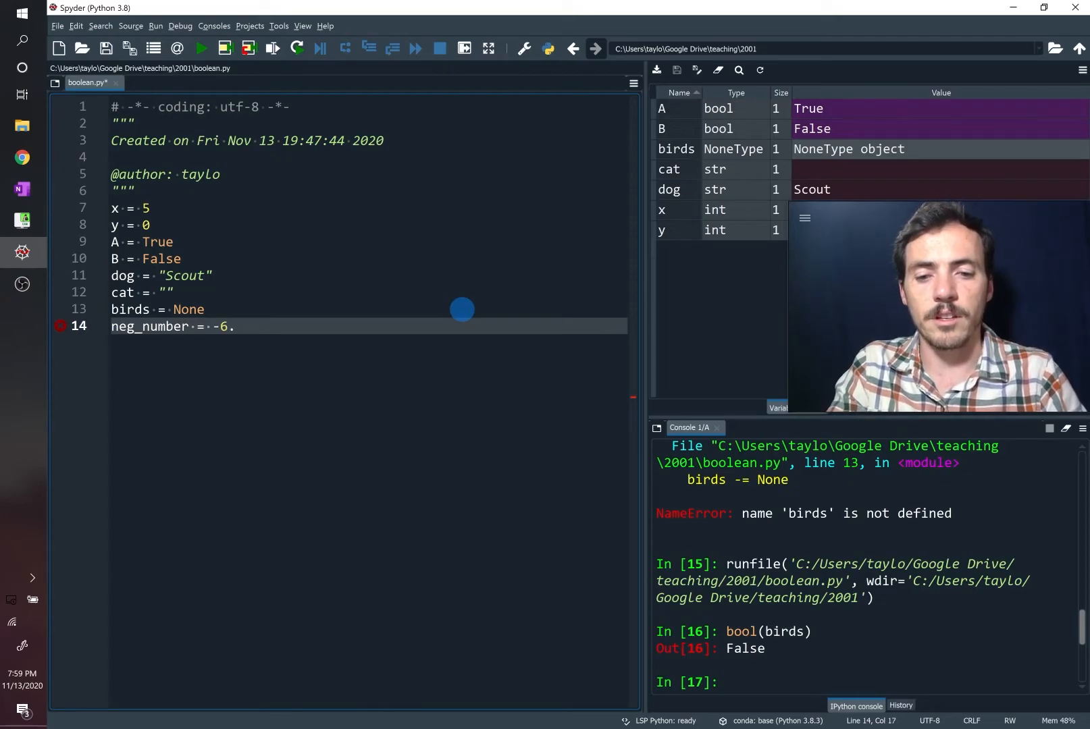
type("7")
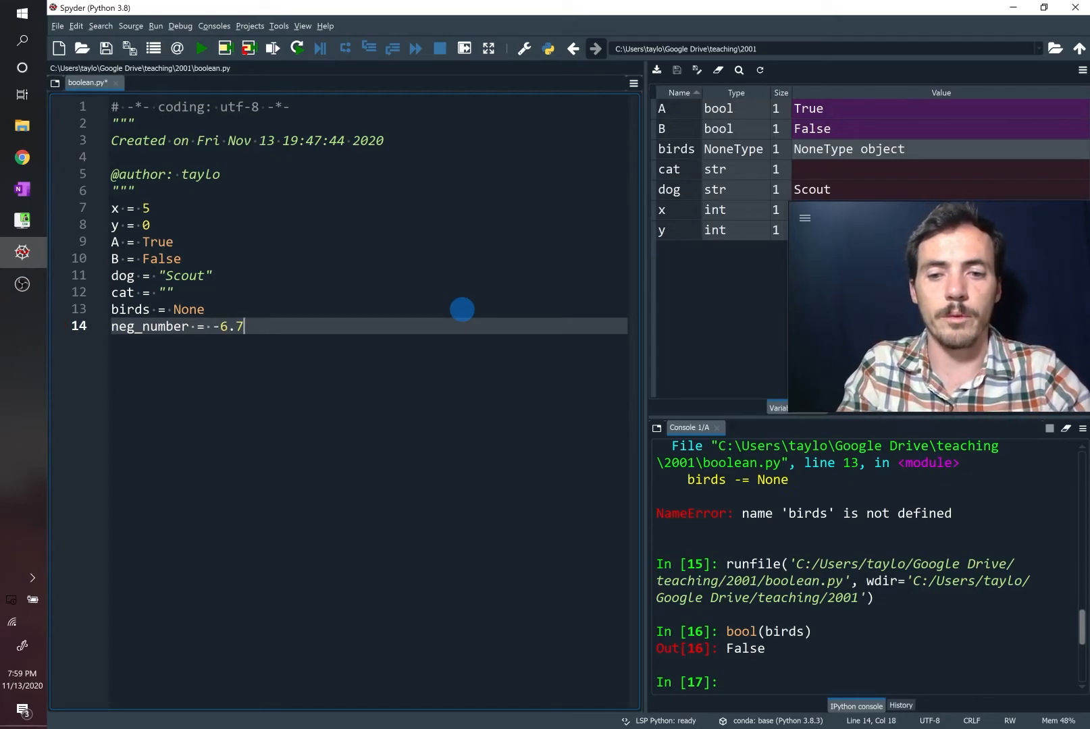
left_click(199, 49)
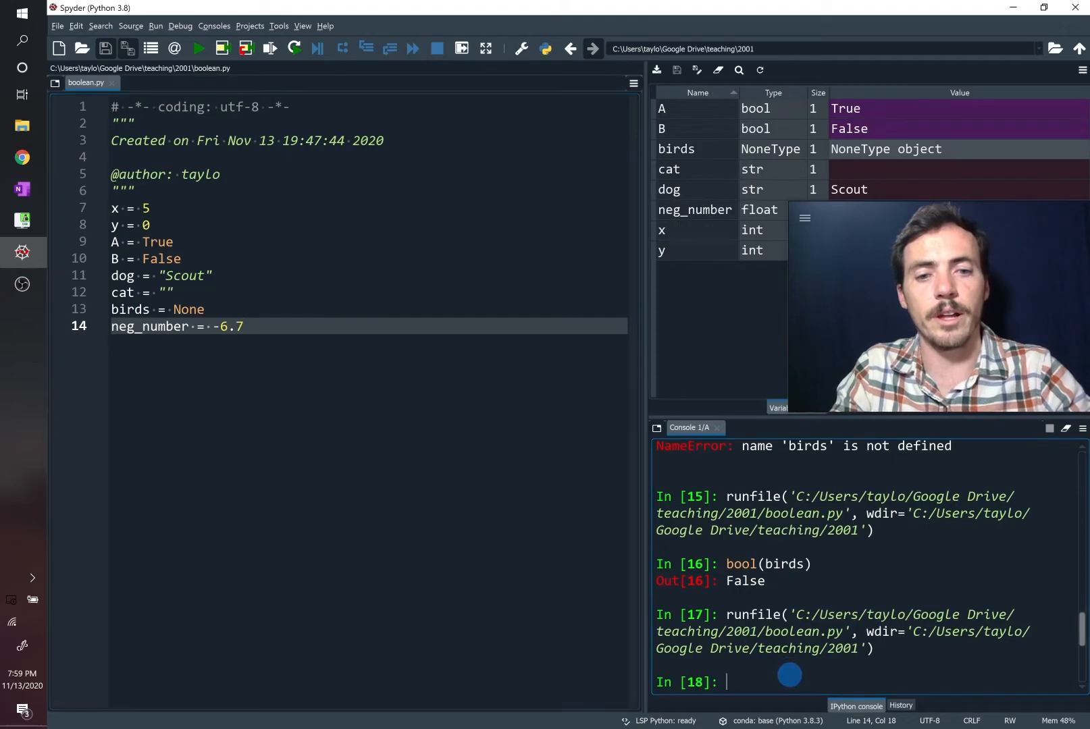
type("bool(neg_number")
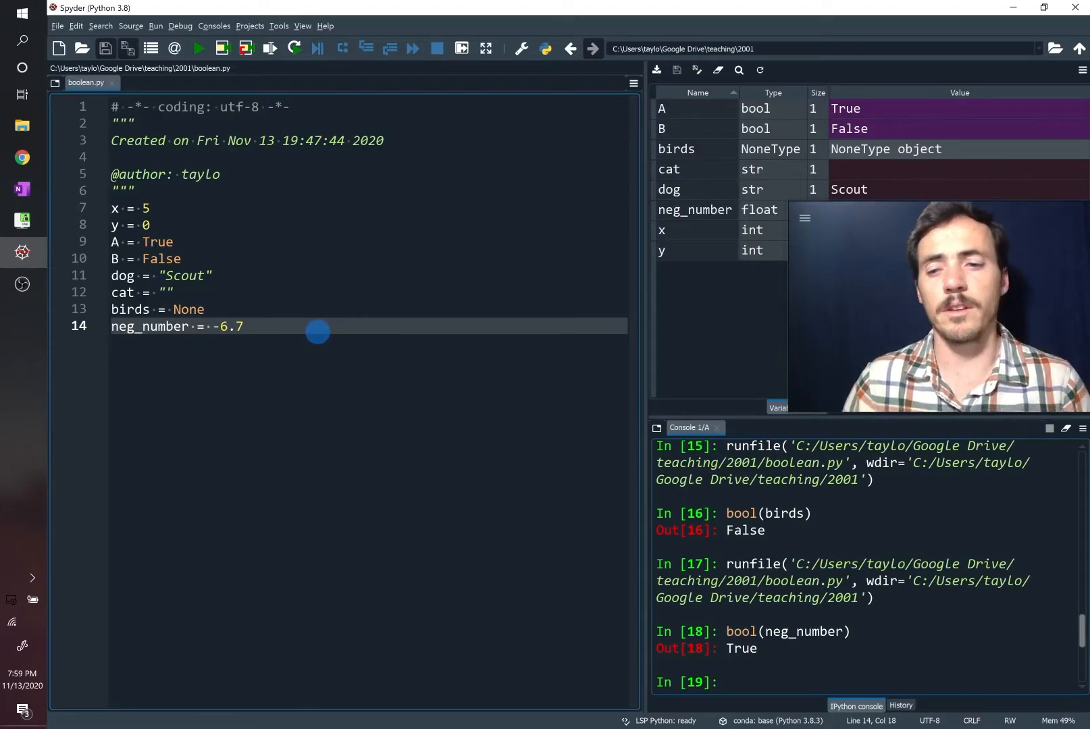
left_click(23, 189)
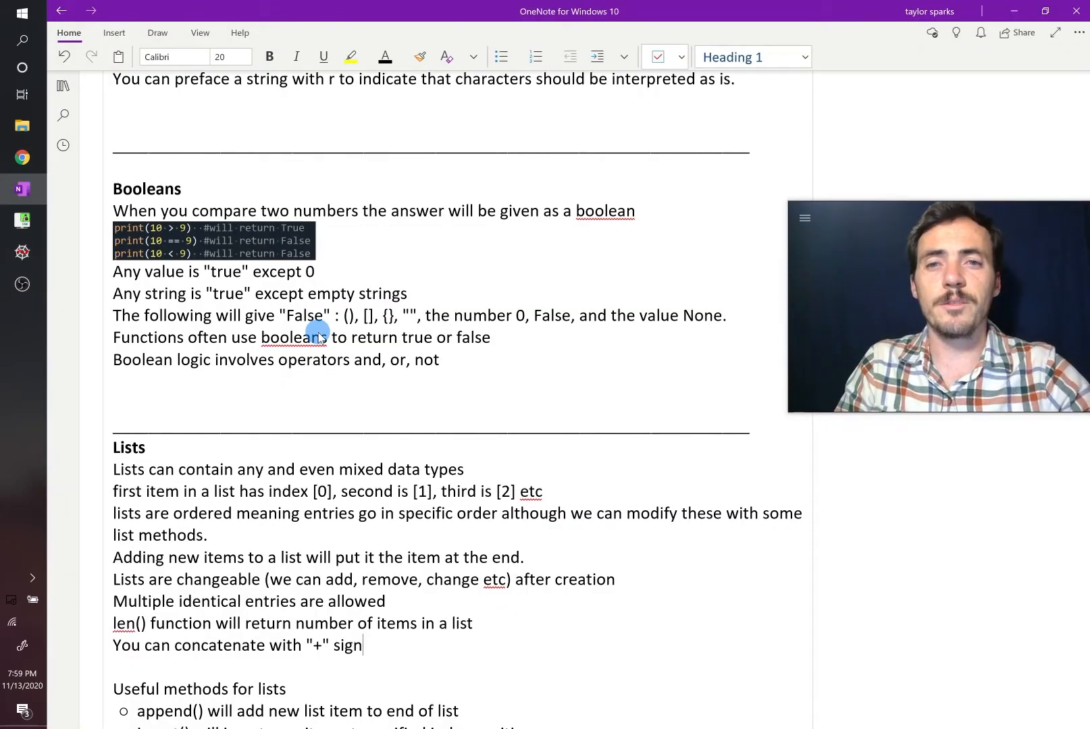
key("alt+tab")
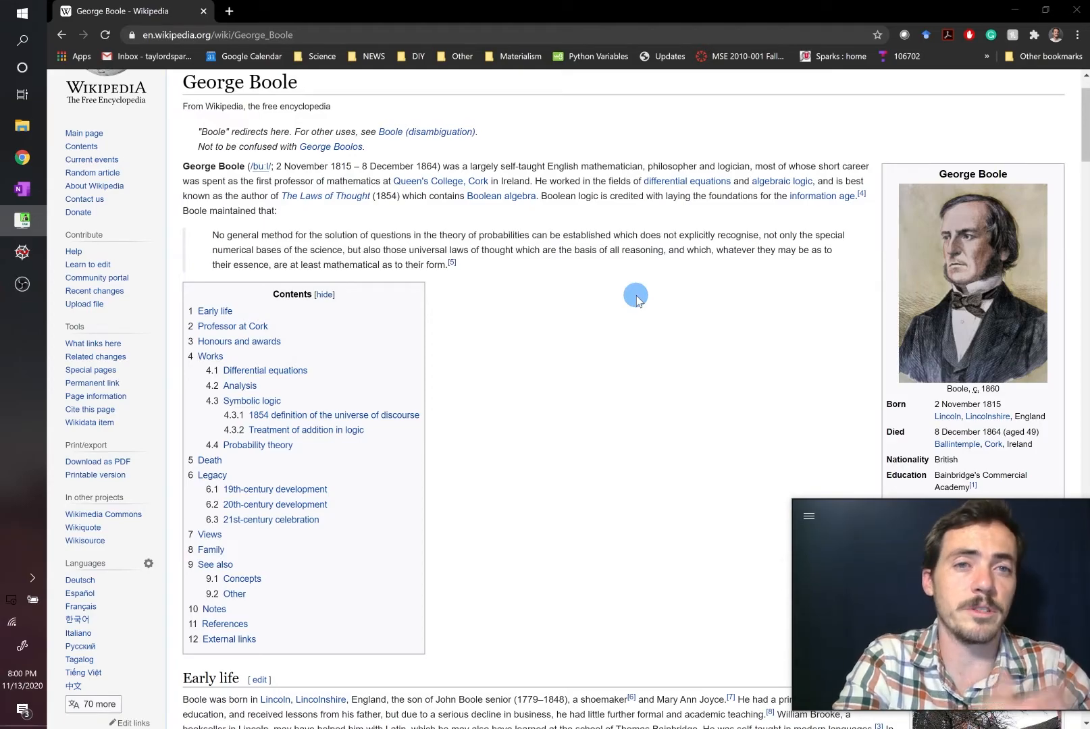
Scroll the George Boole Wikipedia article down to the Death and Legacy sections
scroll("down", 3)
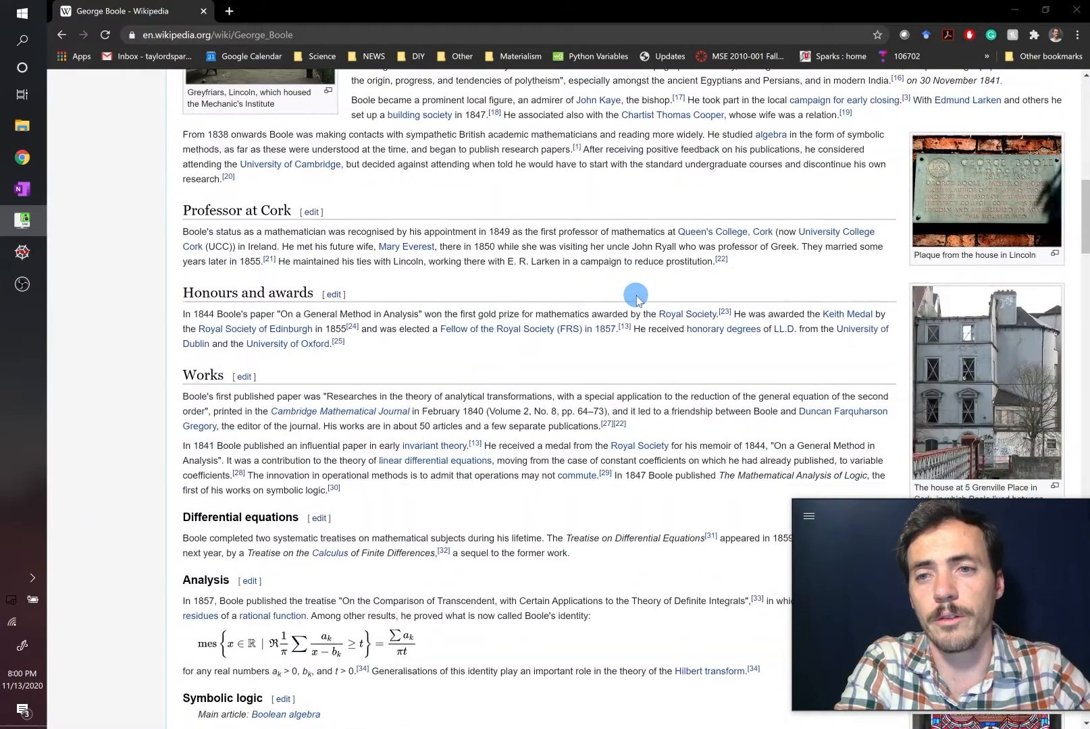
scroll("down", 3)
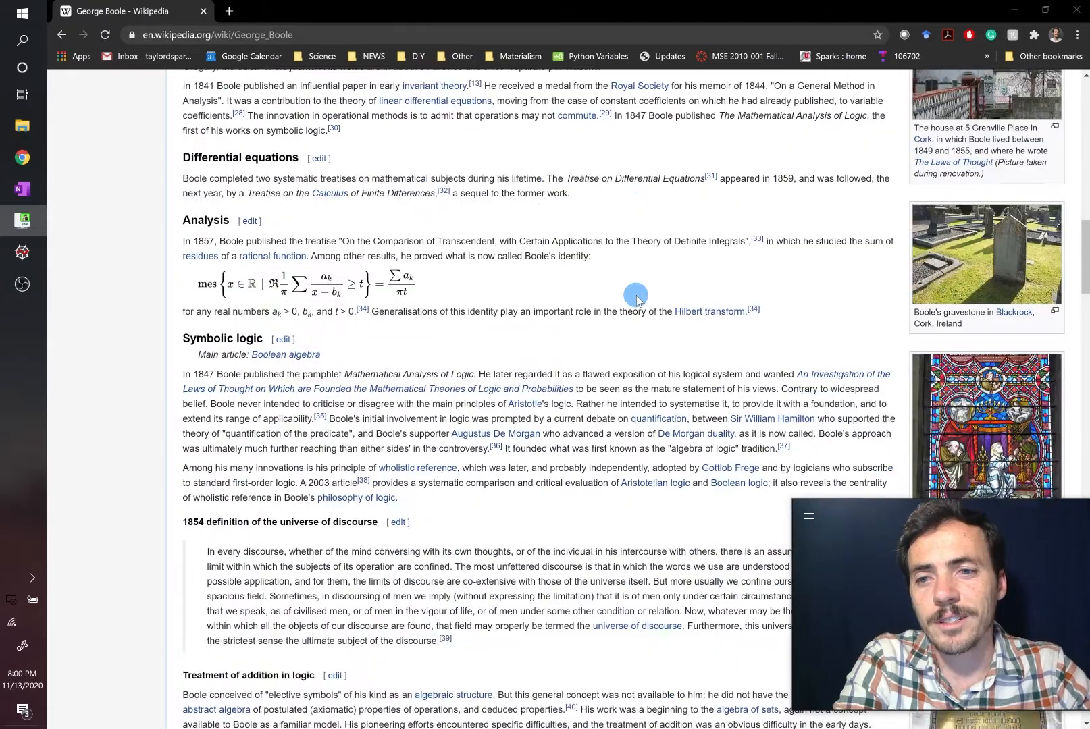
scroll("down", 3)
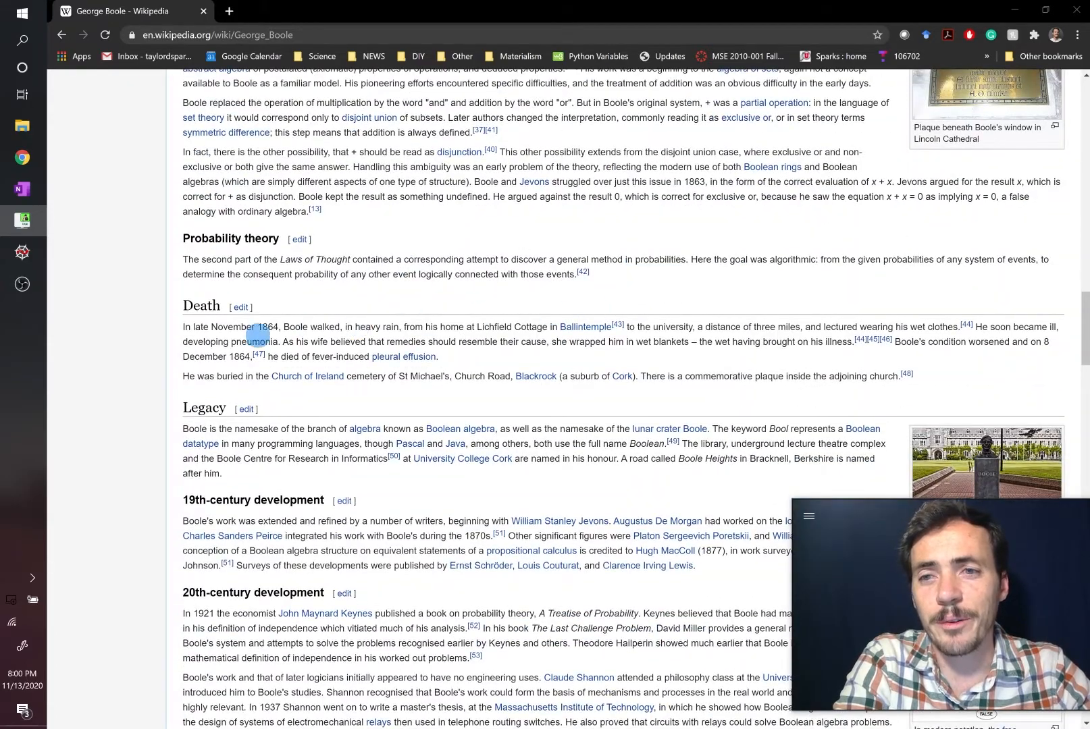
mouse_move(276, 274)
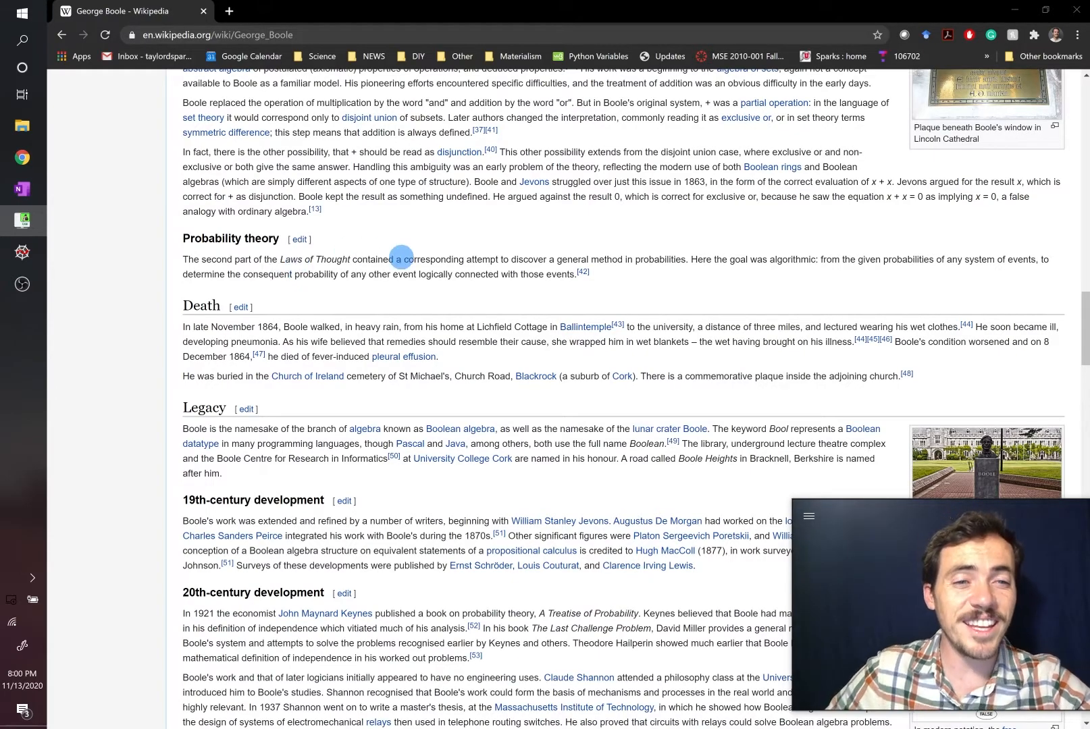
mouse_move(910, 322)
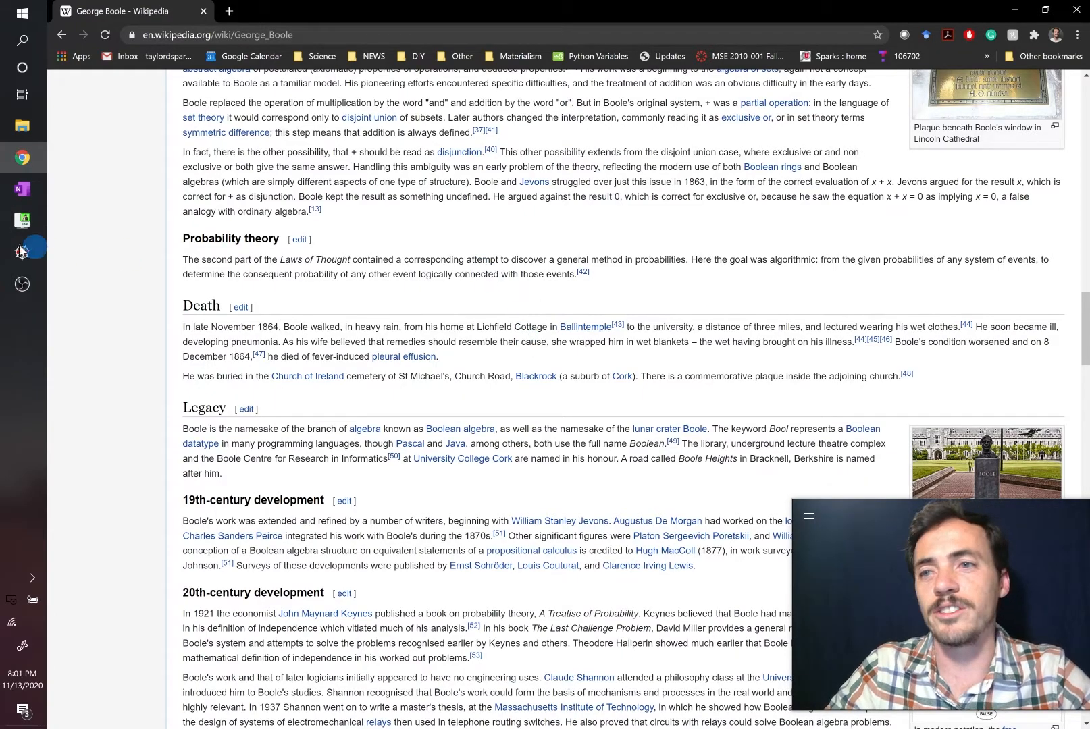
Revisit the OneNote Booleans notes on and, or, not, then return to Spyder's boolean.py
left_click(22, 189)
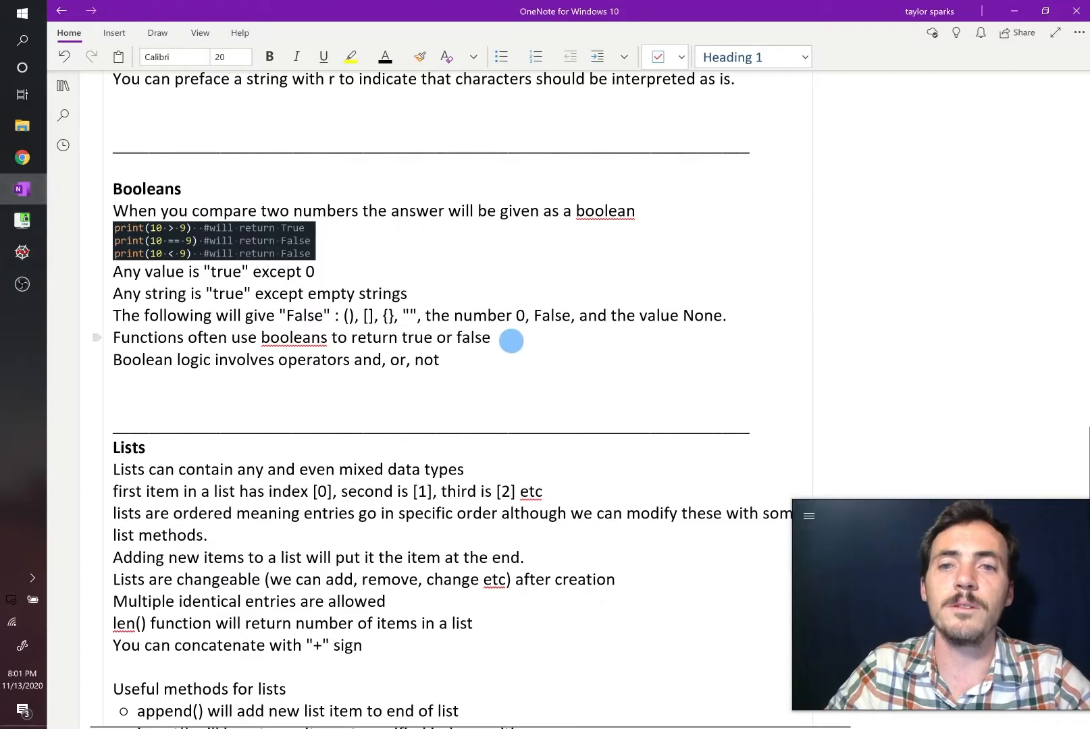
double_click(394, 361)
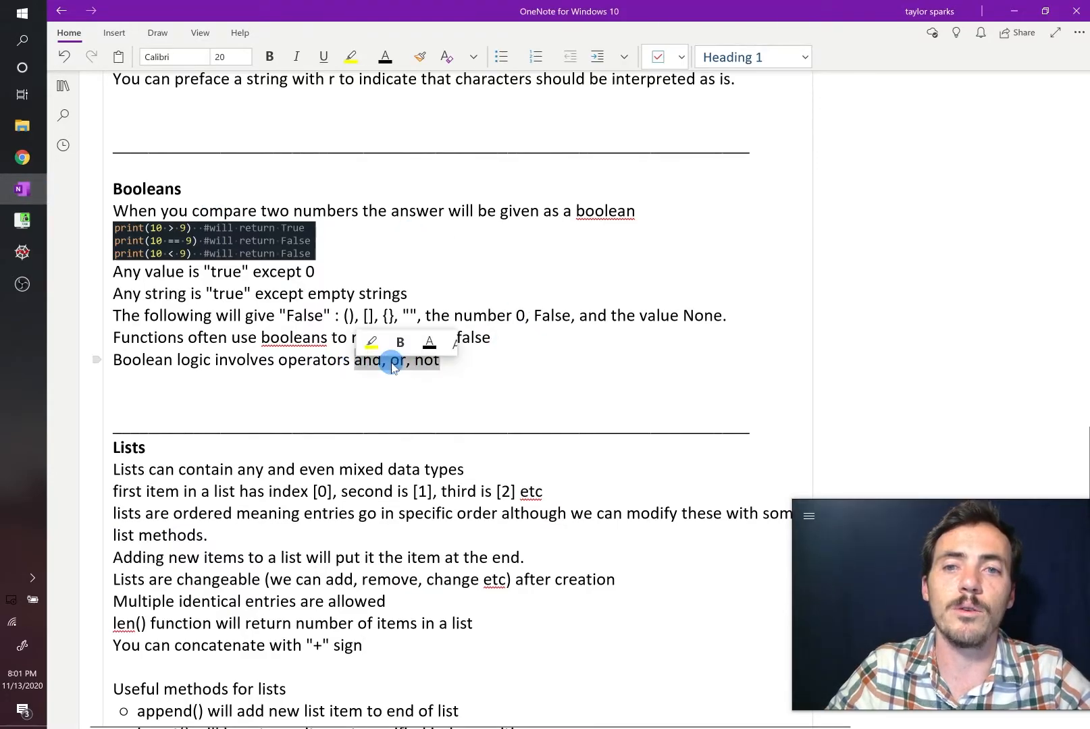
key("alt+tab")
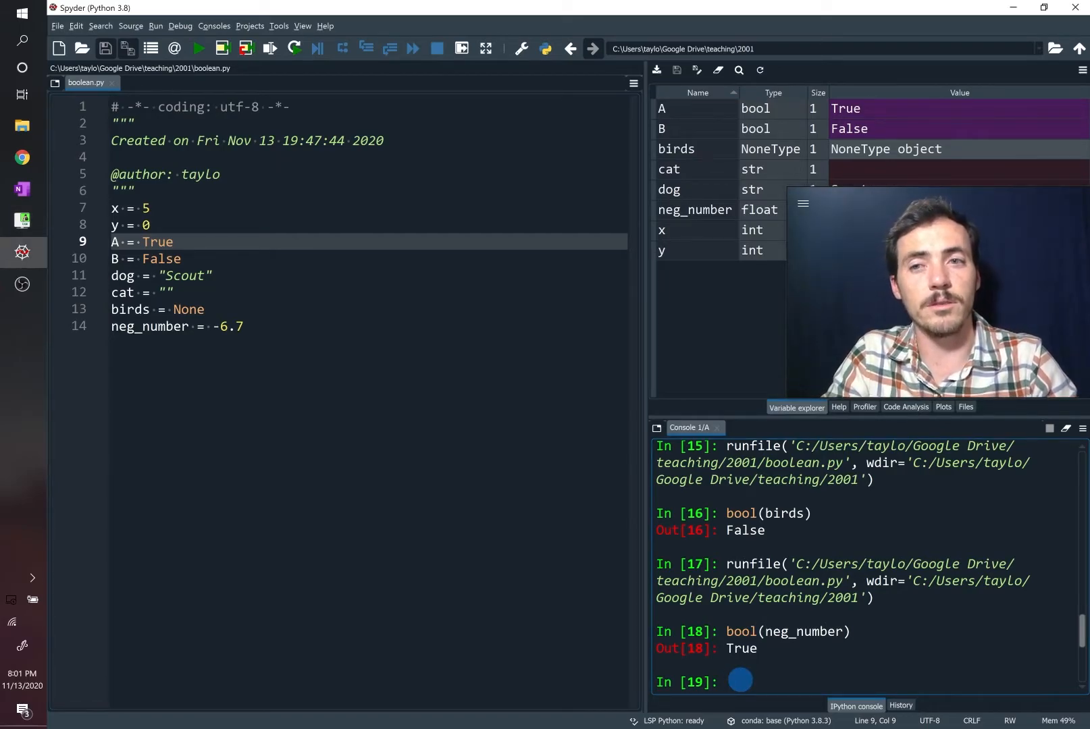
Evaluate A and B (False), A or B (True), not B (True) and not A (False) in the console
type("A and B")
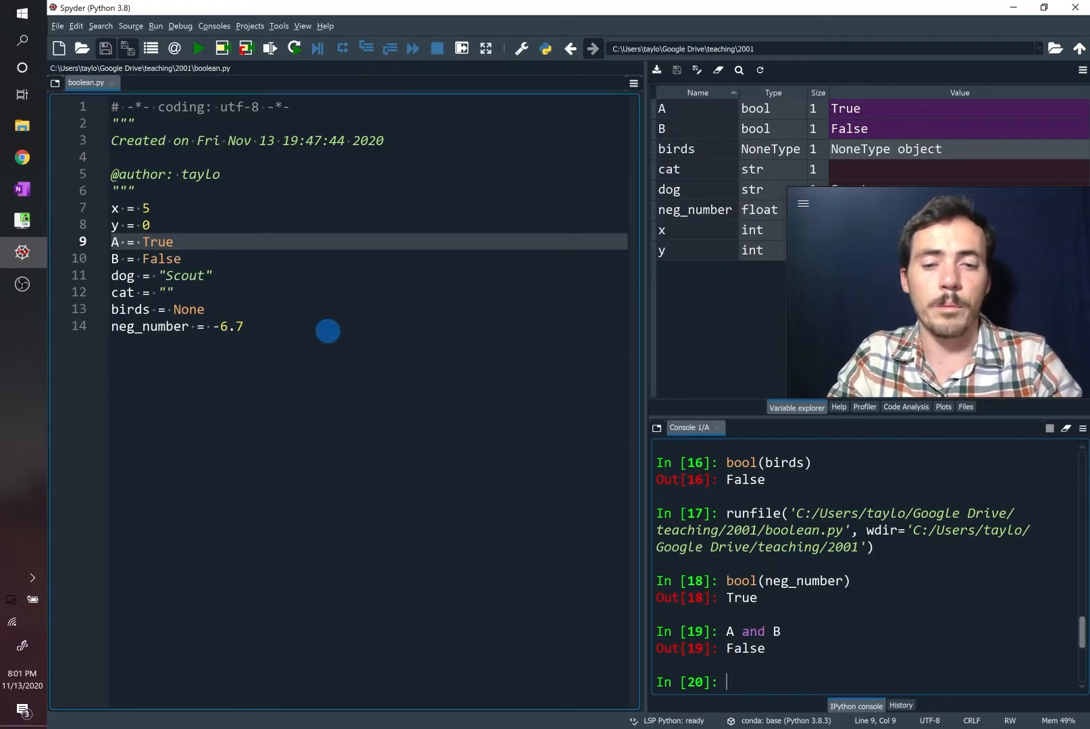
type("A or B")
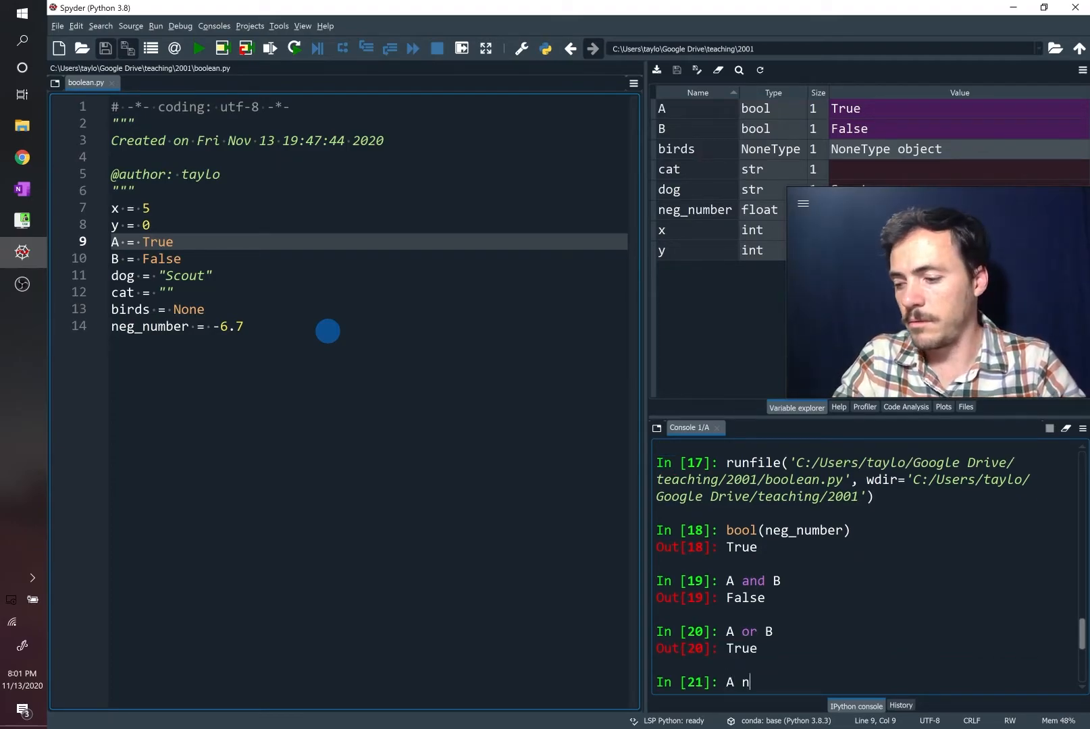
type("not B")
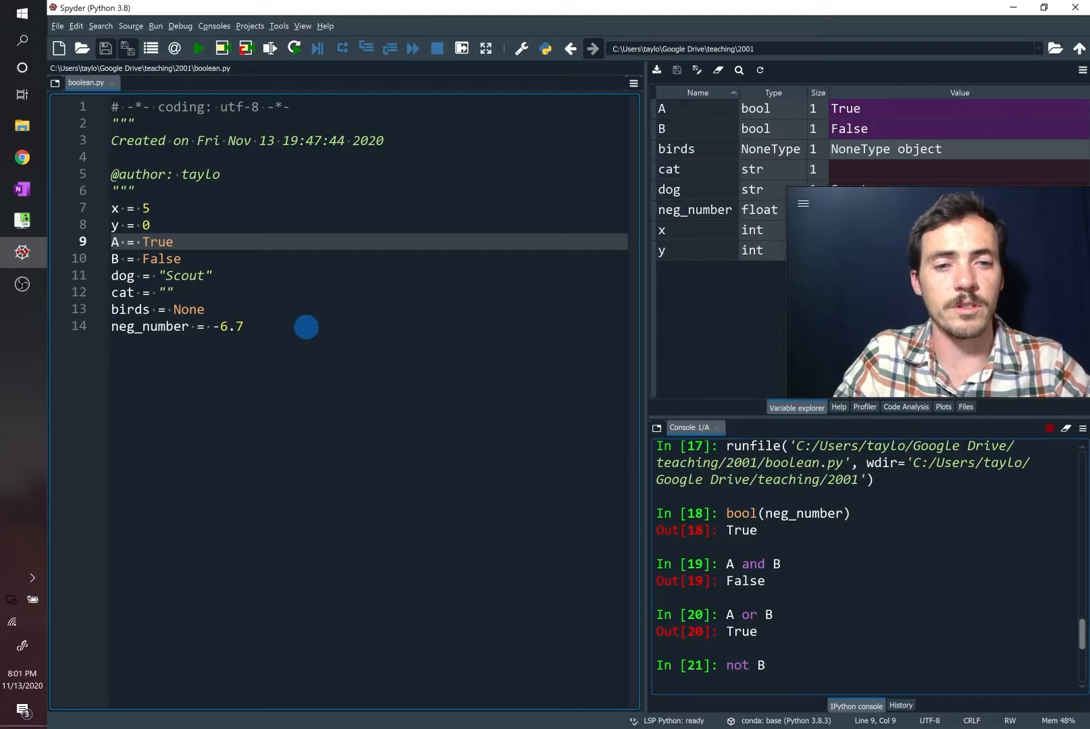
key("enter")
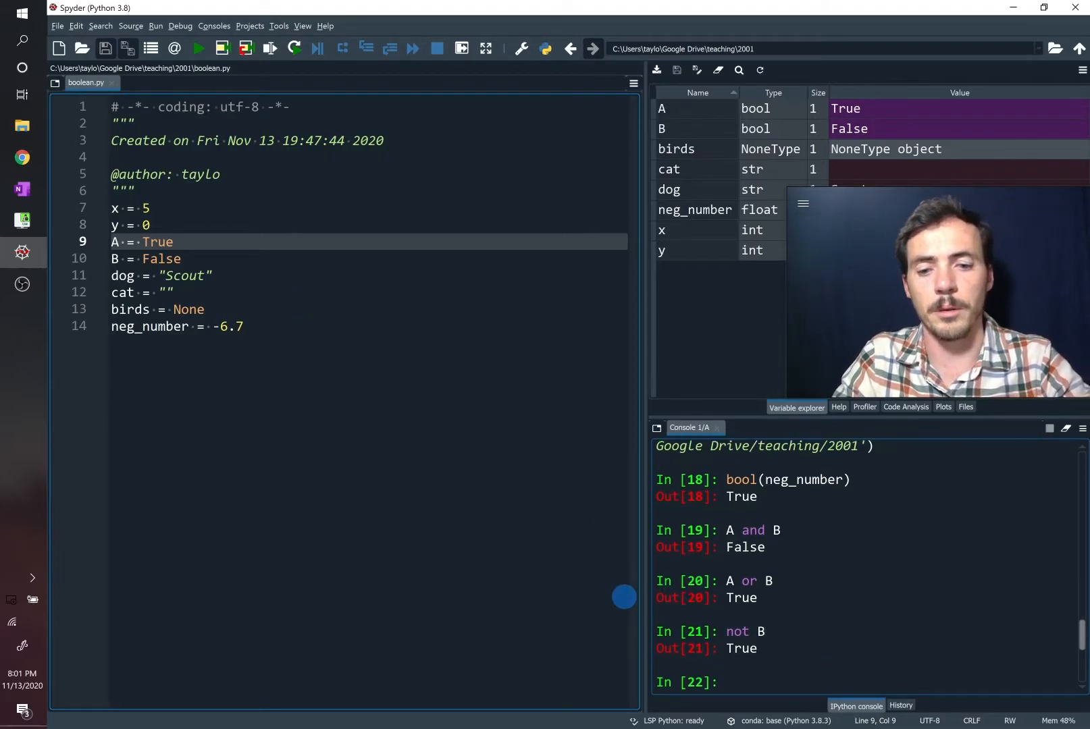
type("not A")
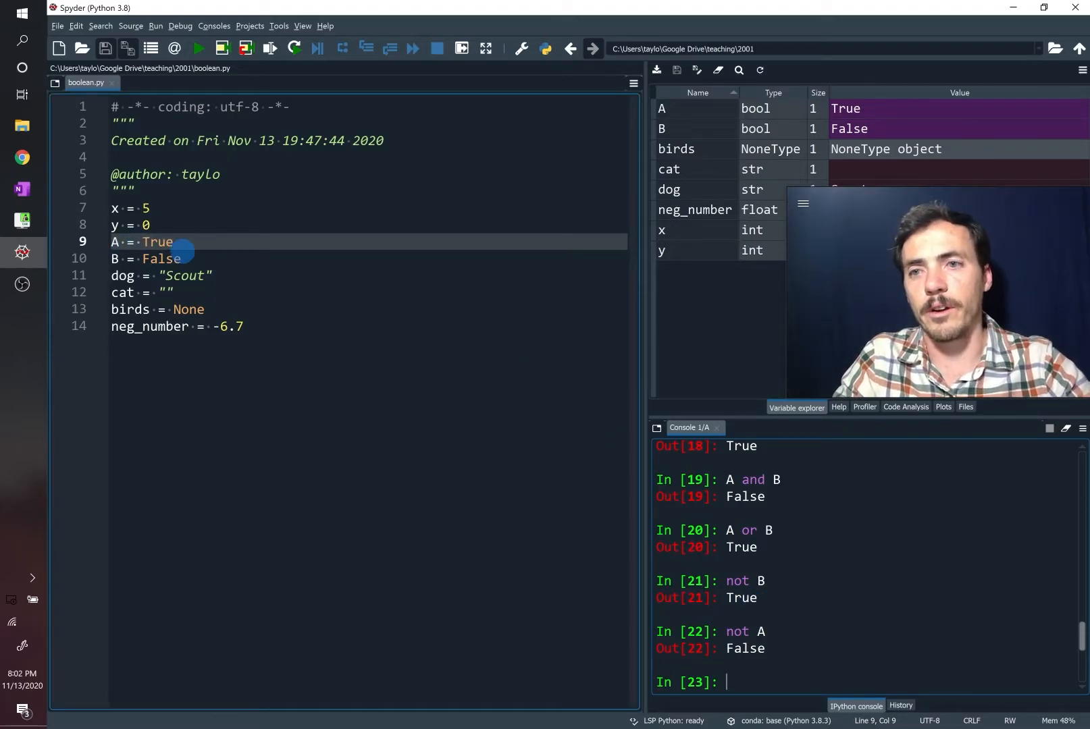
Add the line C = False to boolean.py, fixing its typo, and rerun the script
type("C=")
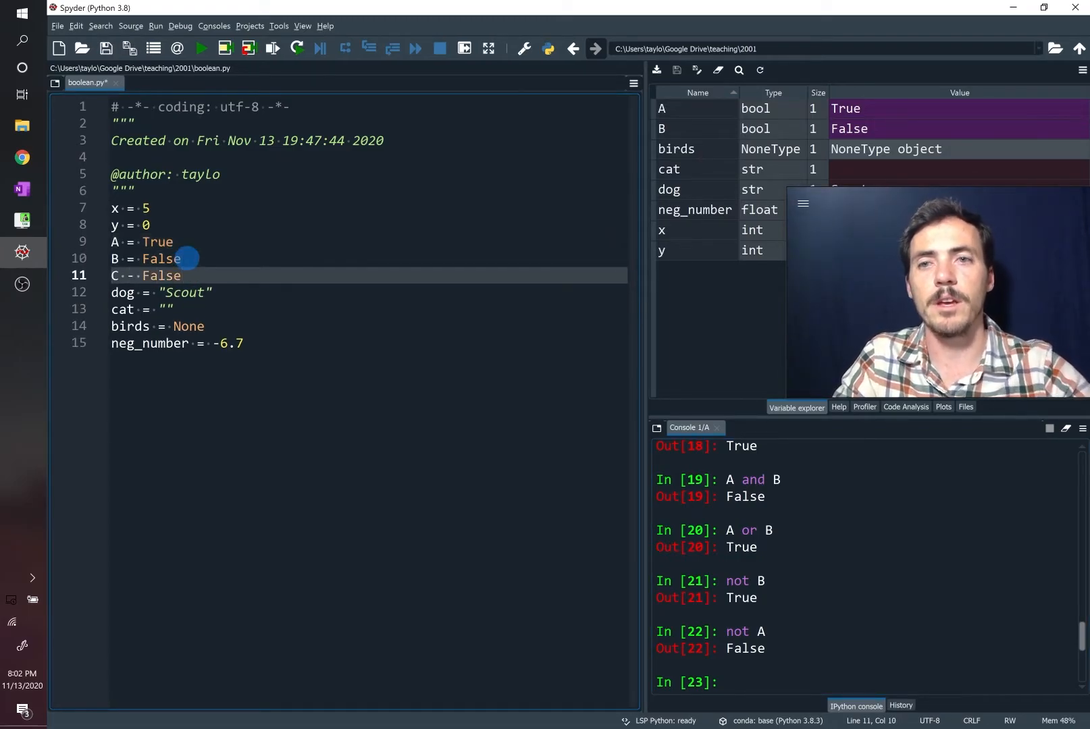
left_click(200, 49)
type("=")
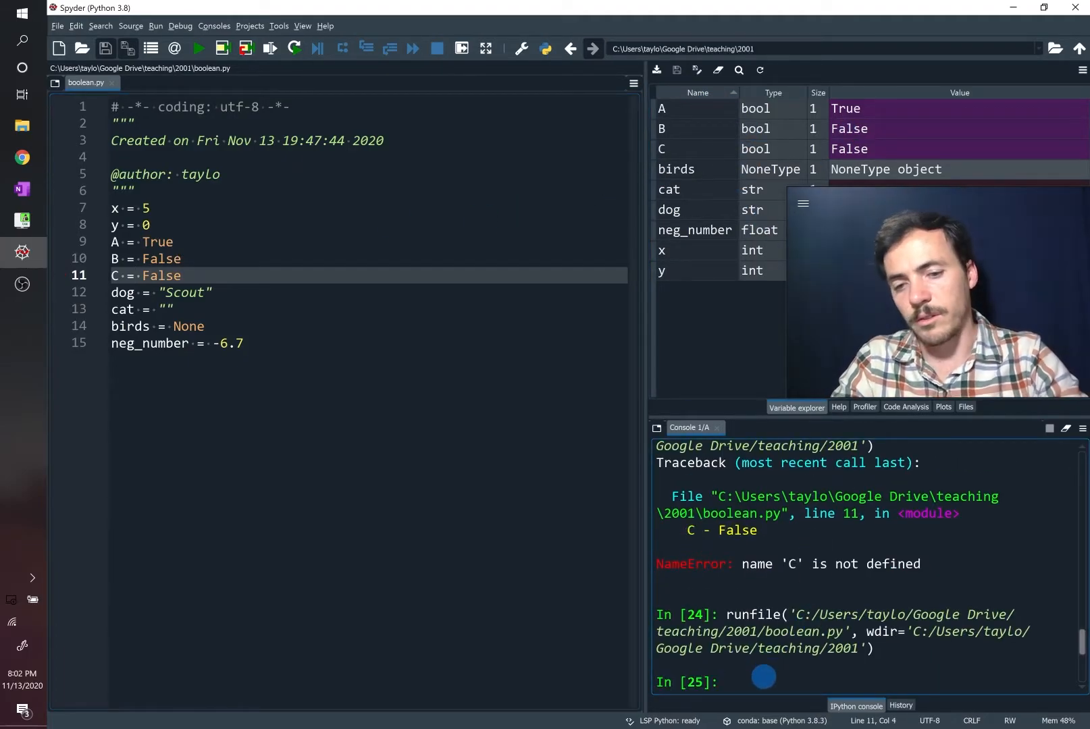
Evaluate A == B (False) and A != B (True) in the console
type("A == B")
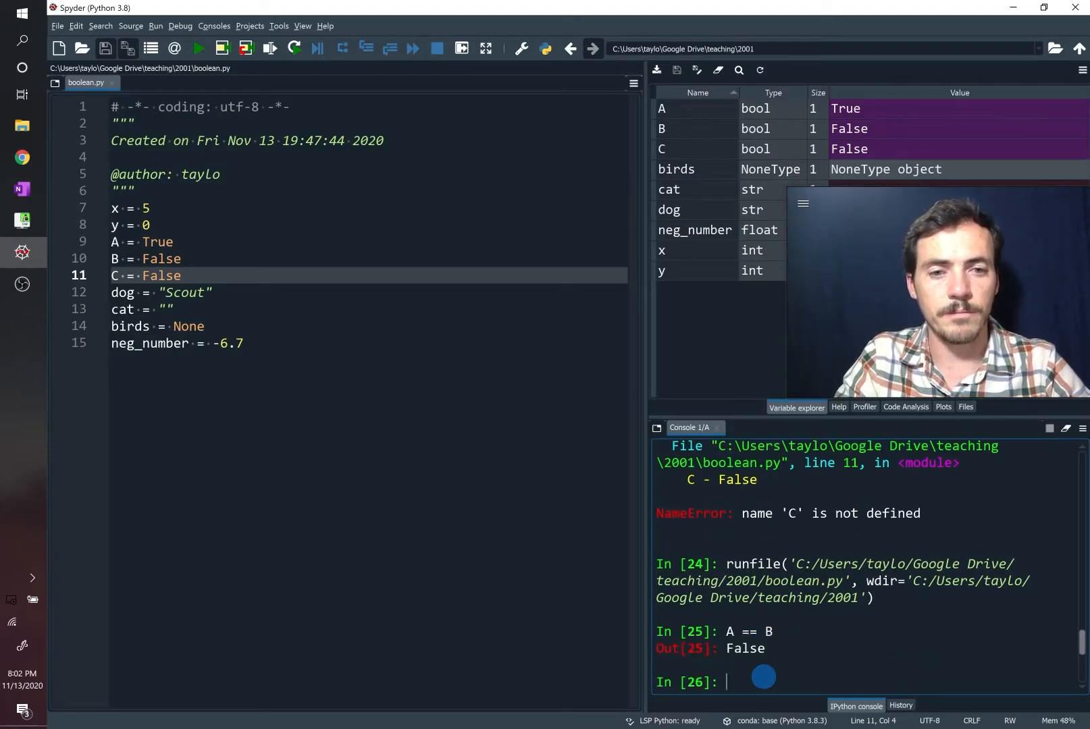
type("A != B")
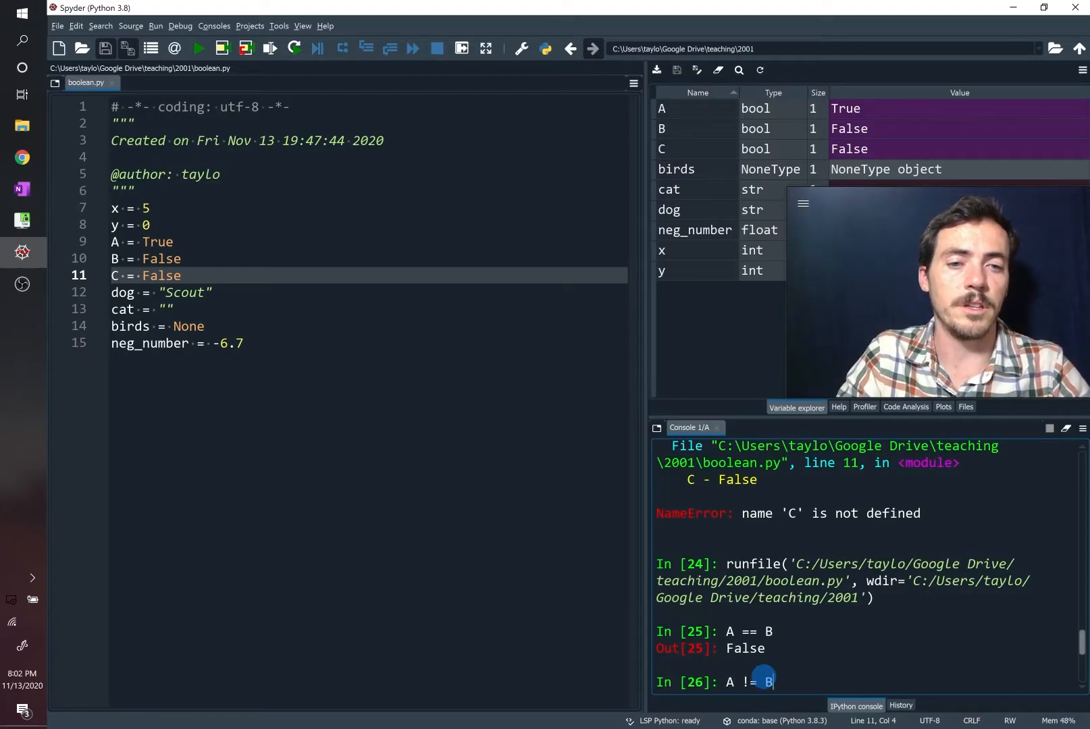
key("enter")
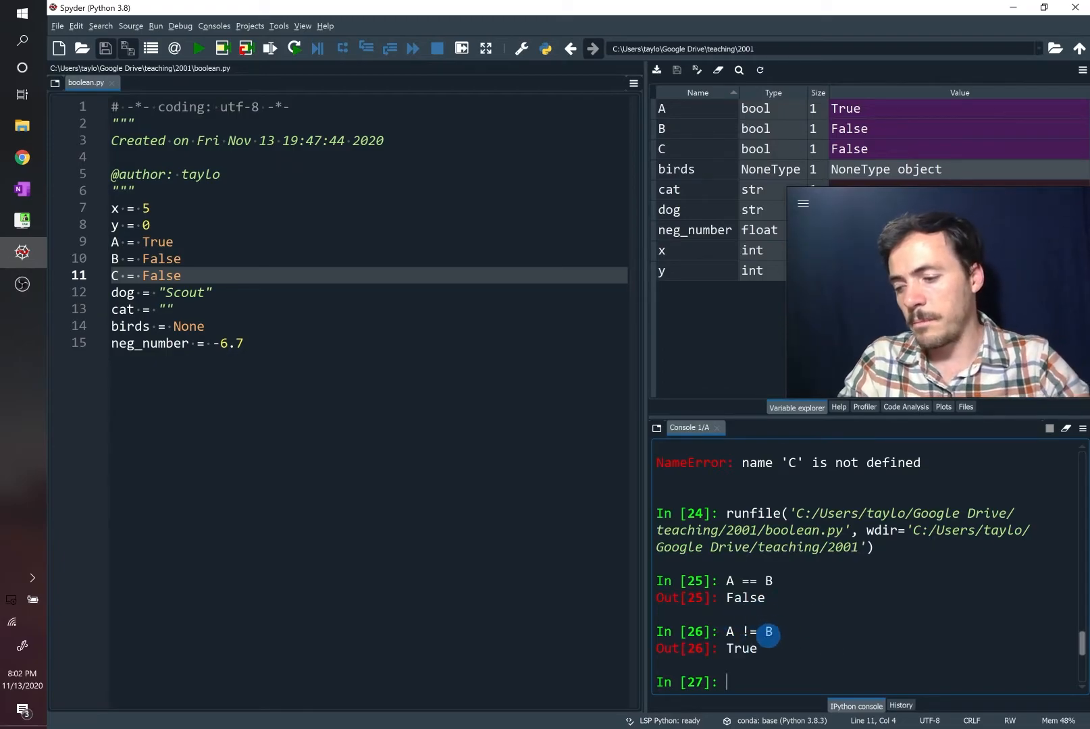
Evaluate A or (C and B) (True), then enter (A and B) or C in the console
type("A")
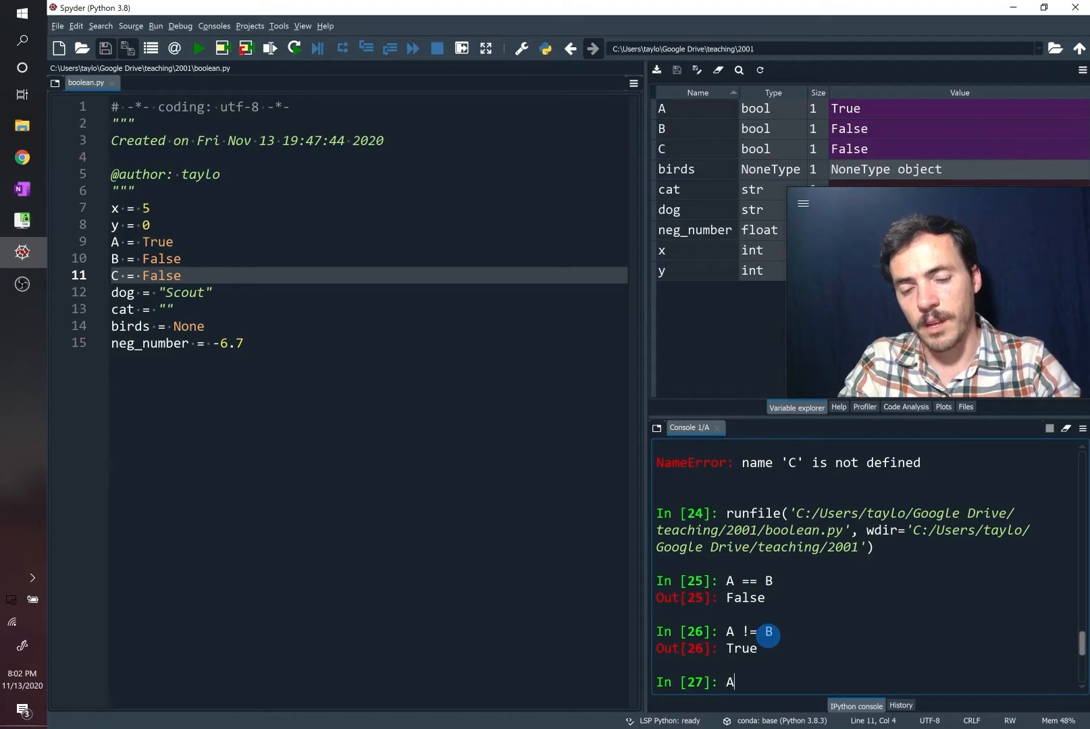
type("or (")
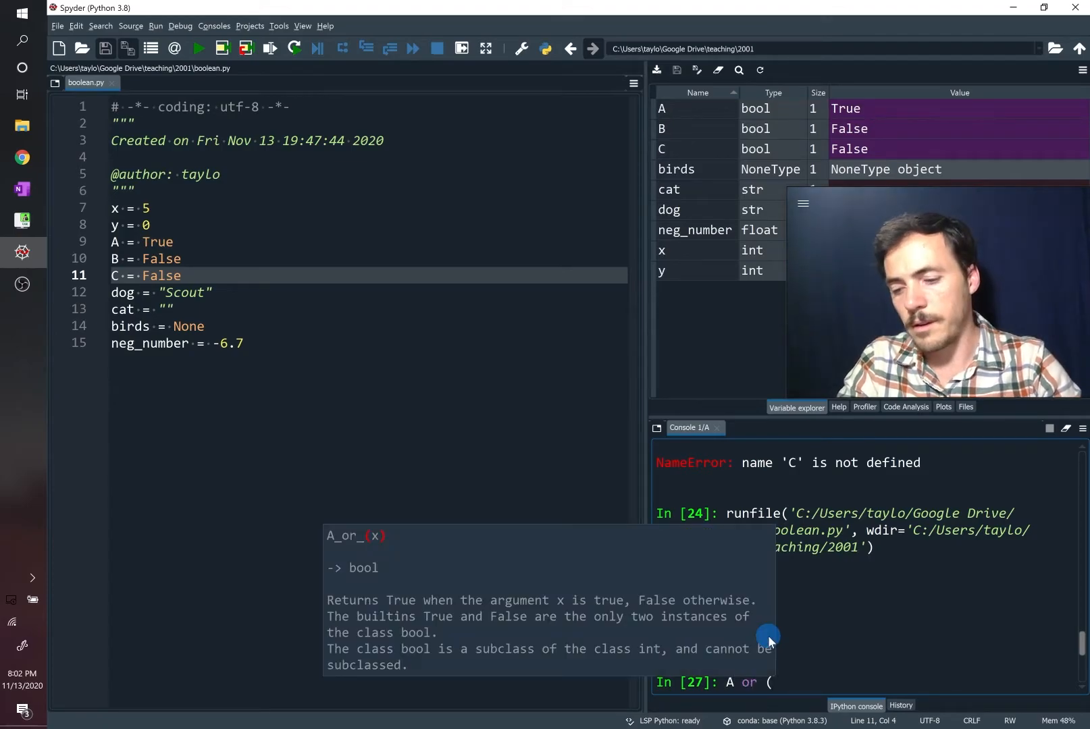
type("c")
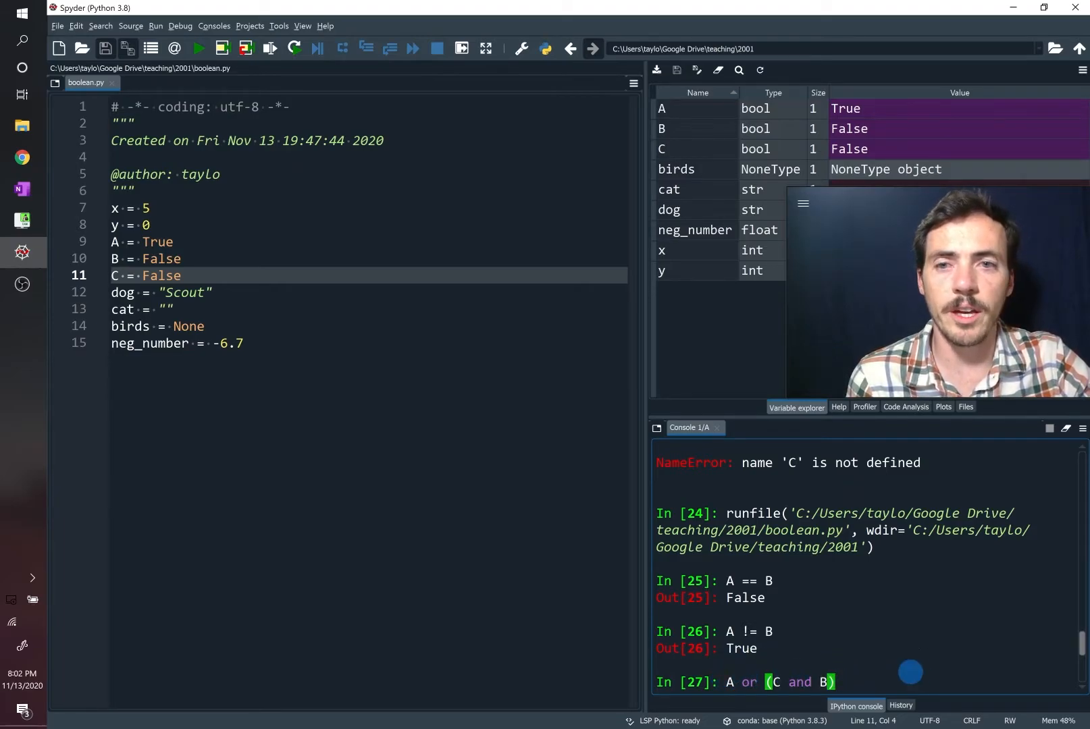
key("enter")
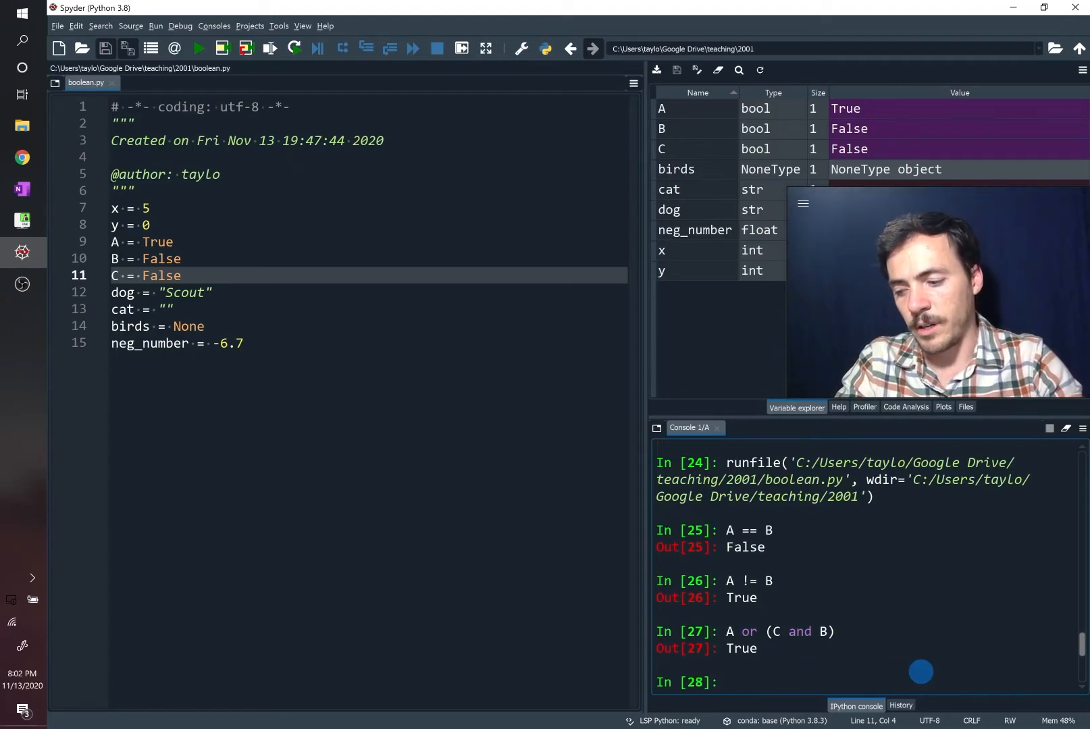
type("(A and")
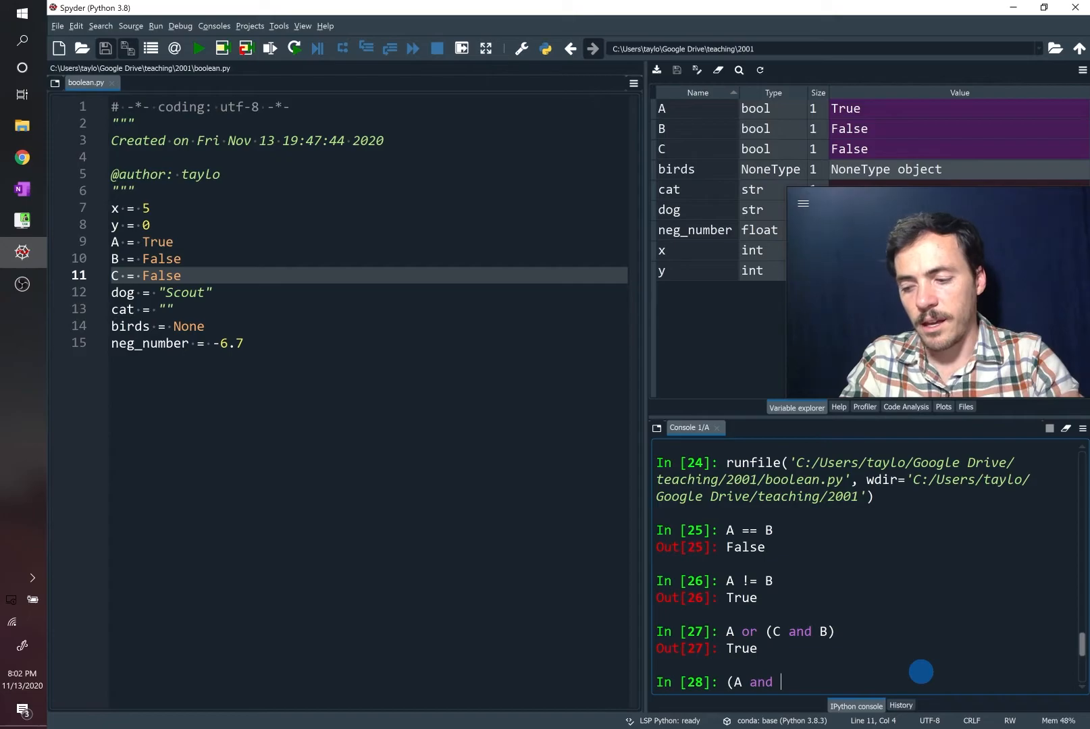
type("B) or C")
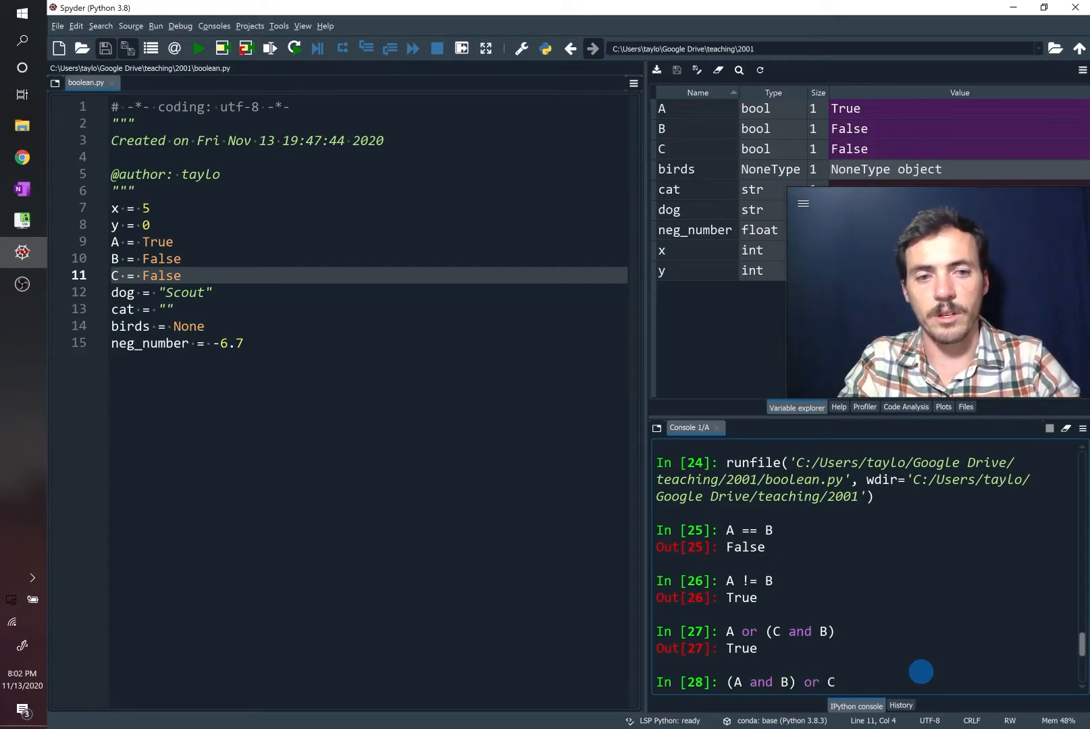